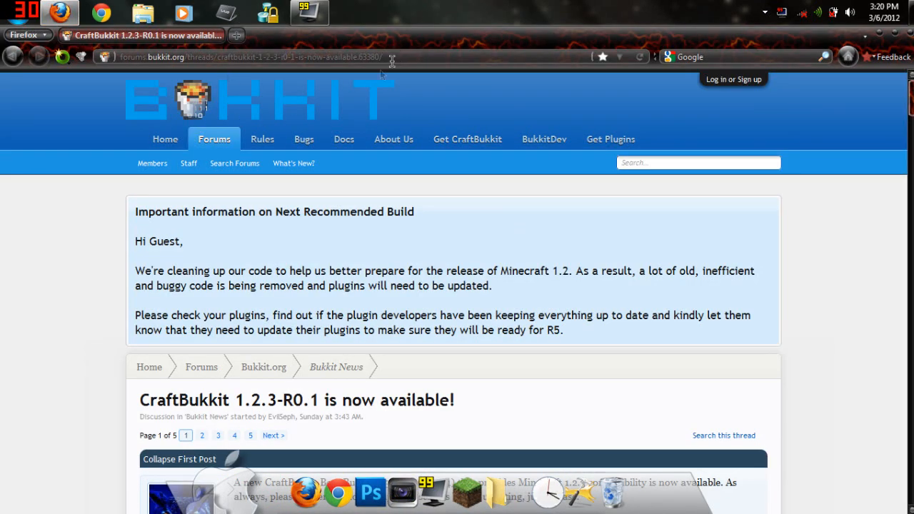
{"action": "mouse_move", "coordinate": [427, 306]}
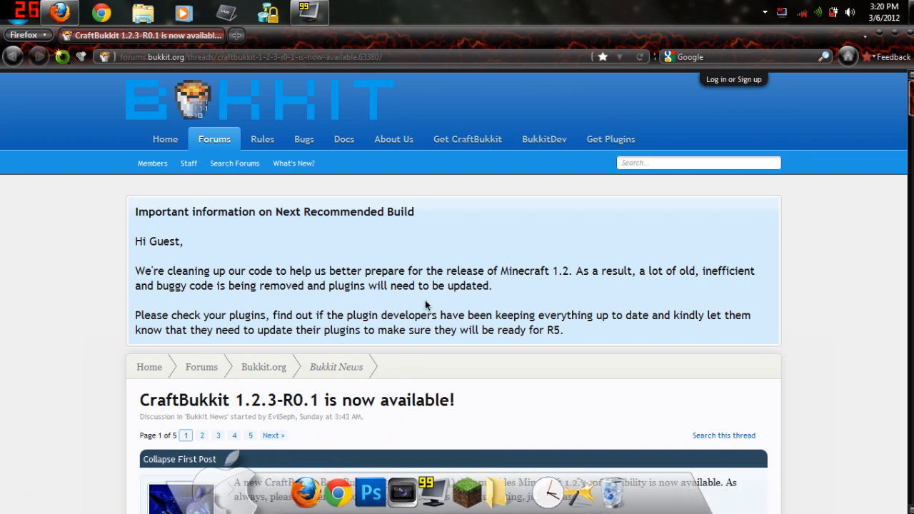
Step: Save craftbukkit-1.2.3-R0.1.jar, let the download finish, and clear Firefox to the desktop
{"action": "scroll", "scroll_direction": "down", "scroll_amount": 3}
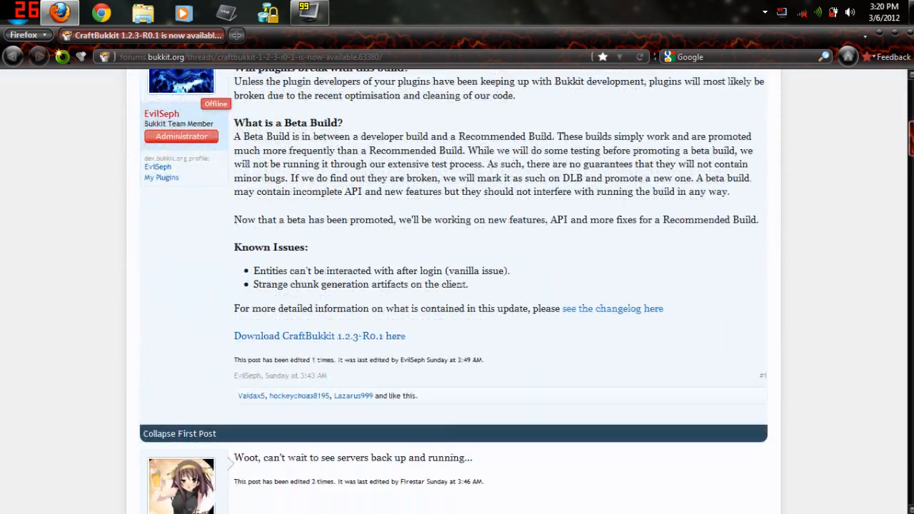
{"action": "scroll", "scroll_direction": "up", "scroll_amount": 3}
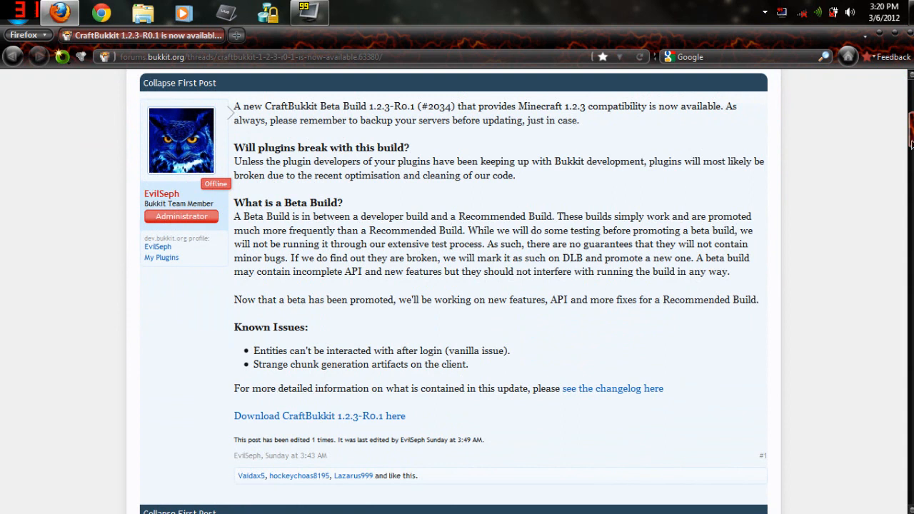
{"action": "mouse_move", "coordinate": [375, 419]}
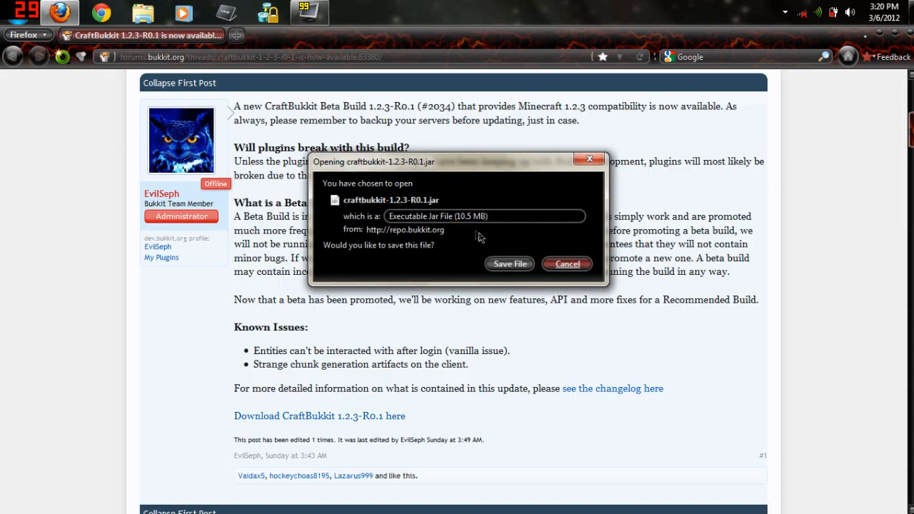
{"action": "left_click", "coordinate": [509, 264]}
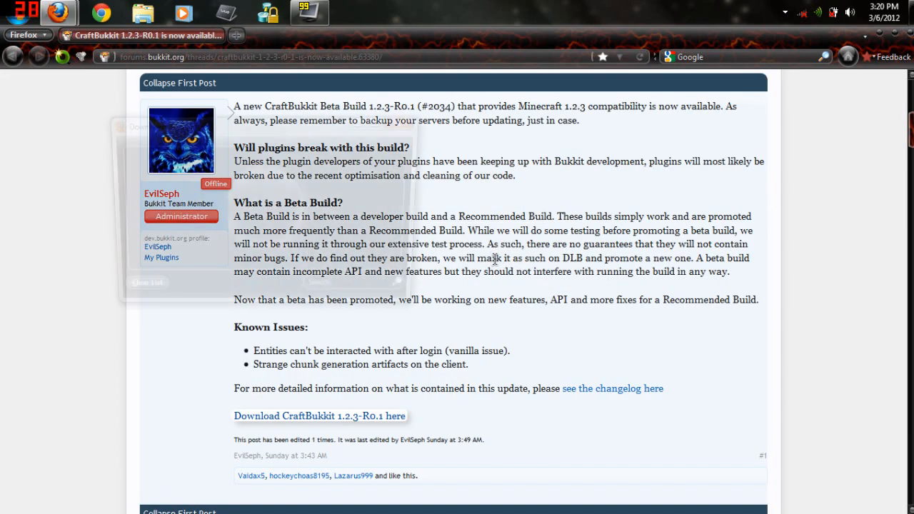
{"action": "left_click", "coordinate": [319, 416]}
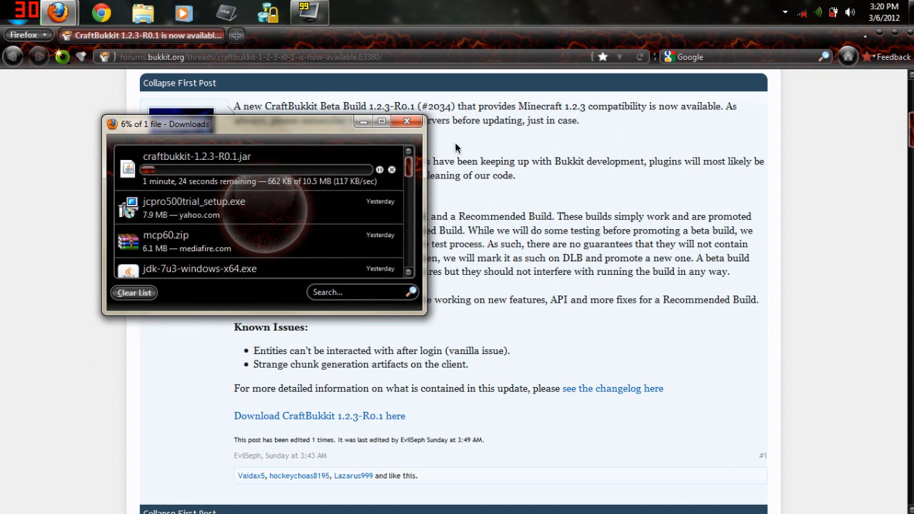
{"action": "mouse_move", "coordinate": [476, 128]}
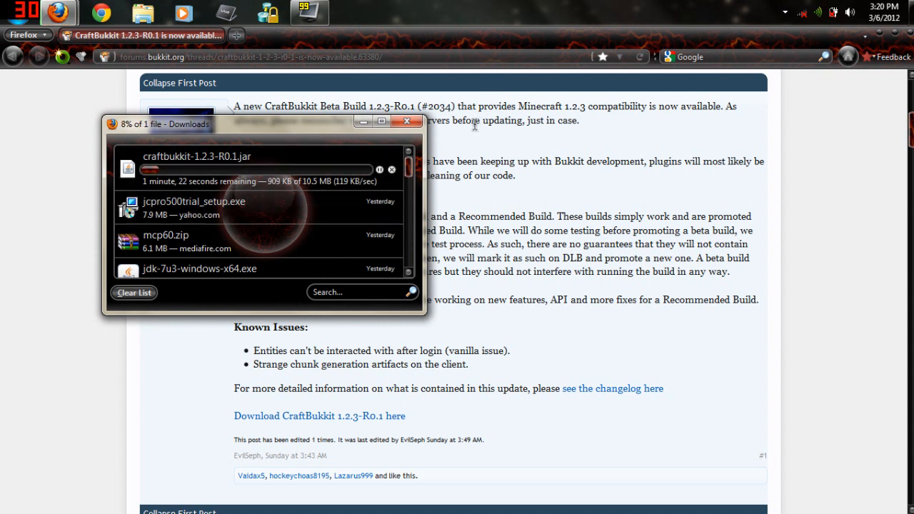
{"action": "mouse_move", "coordinate": [448, 138]}
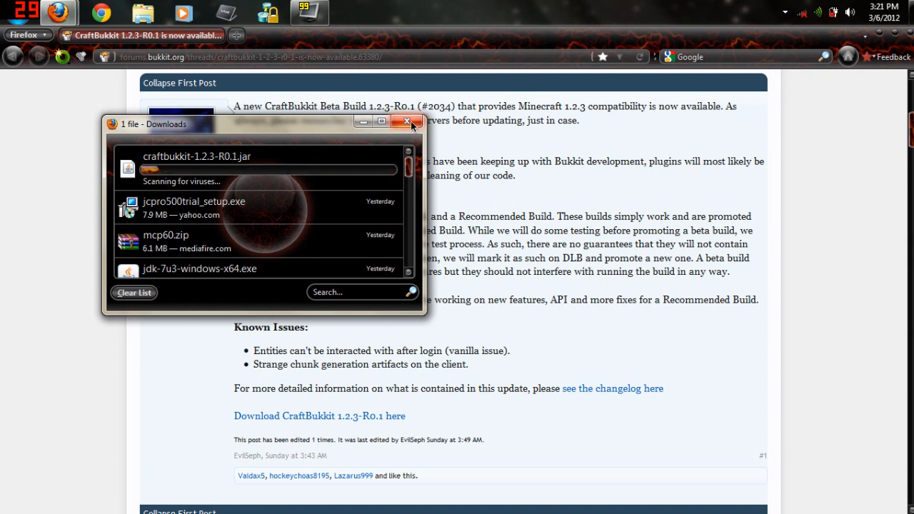
{"action": "left_click", "coordinate": [409, 121]}
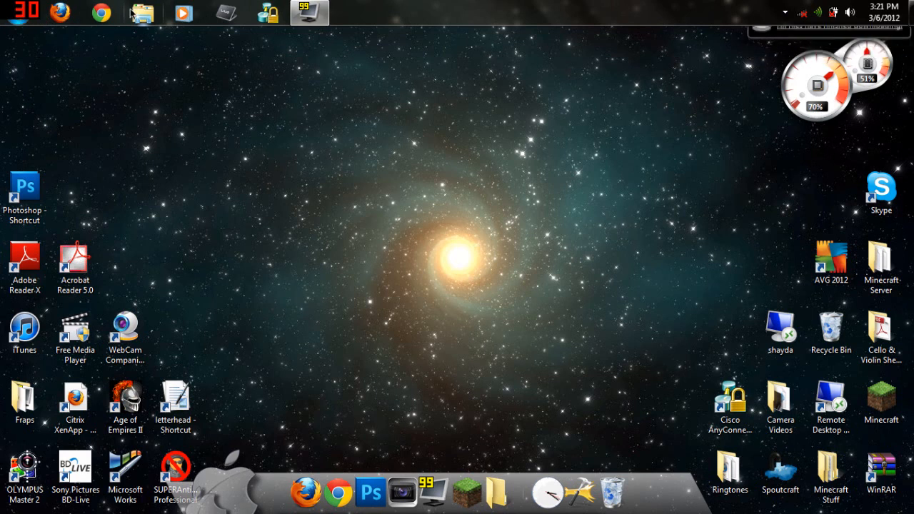
Step: Create a 'Minecraft Beta 1.2.3' desktop folder and move the craftbukkit jar into it
{"action": "left_click", "coordinate": [140, 13]}
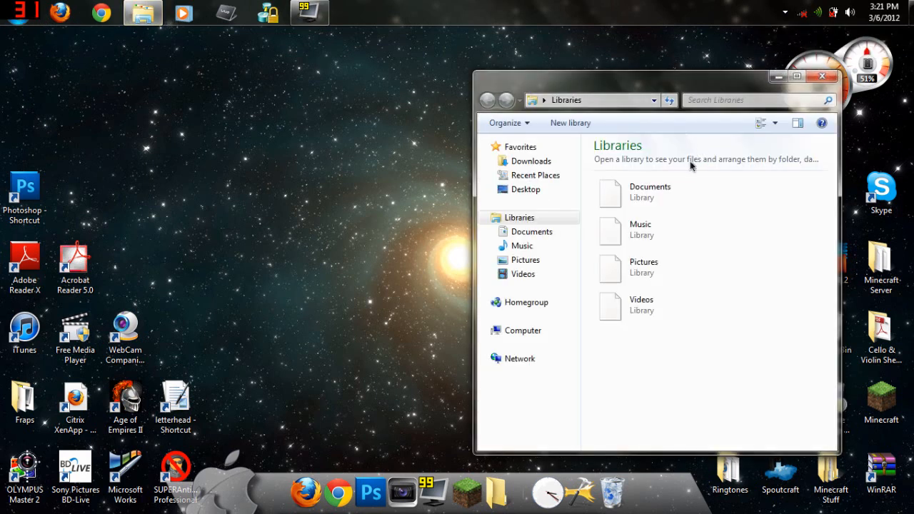
{"action": "left_click", "coordinate": [531, 160]}
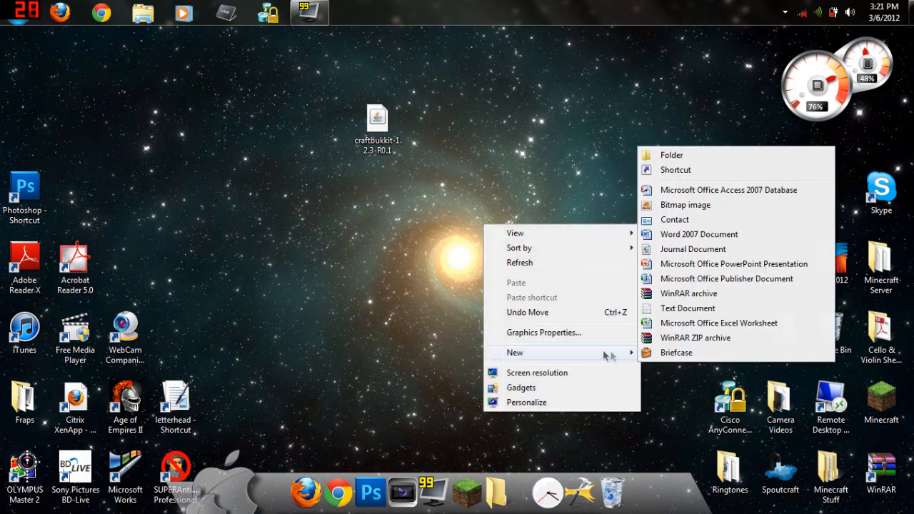
{"action": "left_click", "coordinate": [671, 155]}
{"action": "type", "text": "Minecraft Beta 1.2.3 Se"}
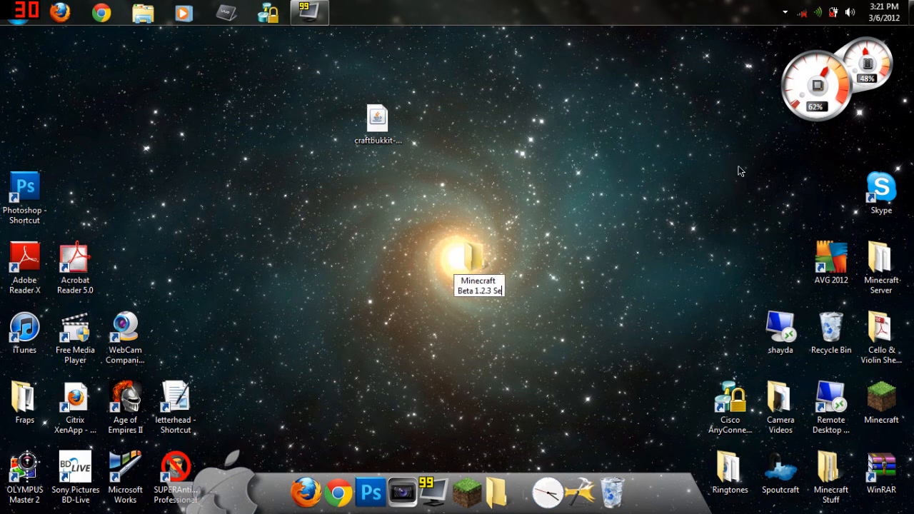
{"action": "left_click", "coordinate": [475, 265]}
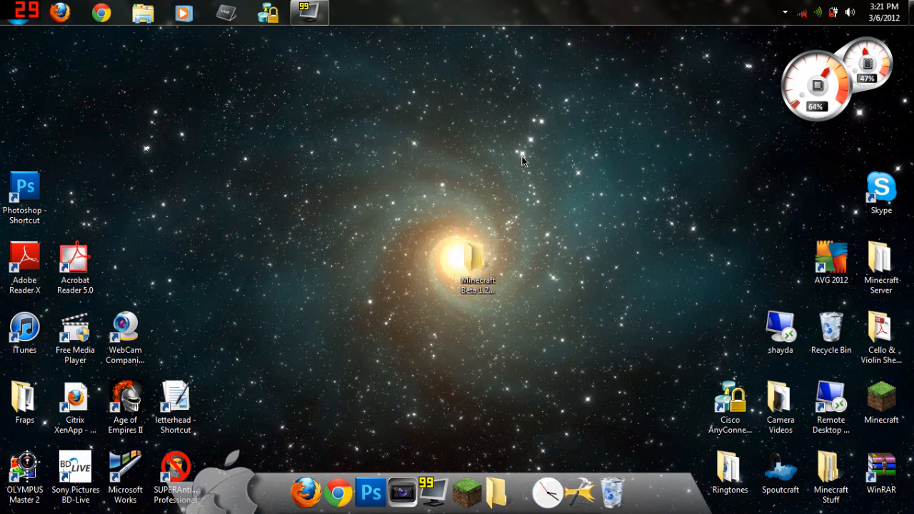
Step: Add a blank 'New Text Document' to the desktop and open it in the editor
{"action": "right_click", "coordinate": [524, 161]}
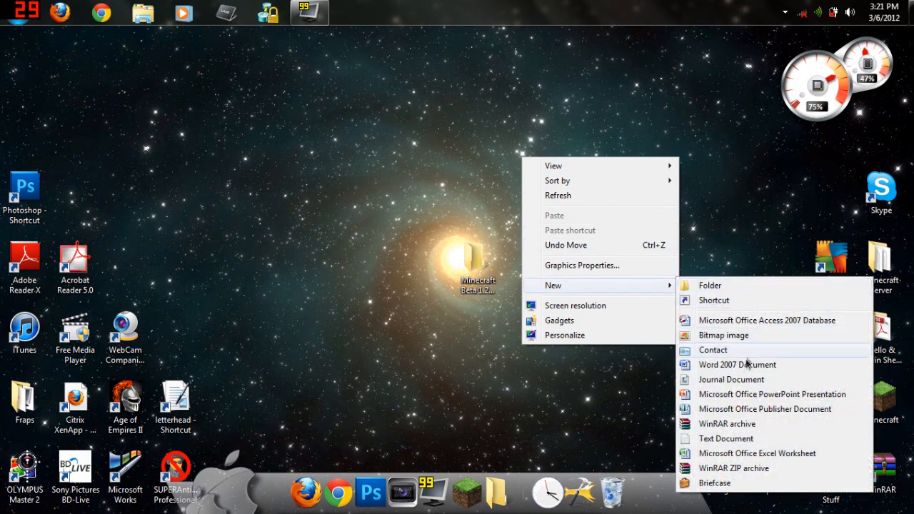
{"action": "left_click", "coordinate": [727, 438]}
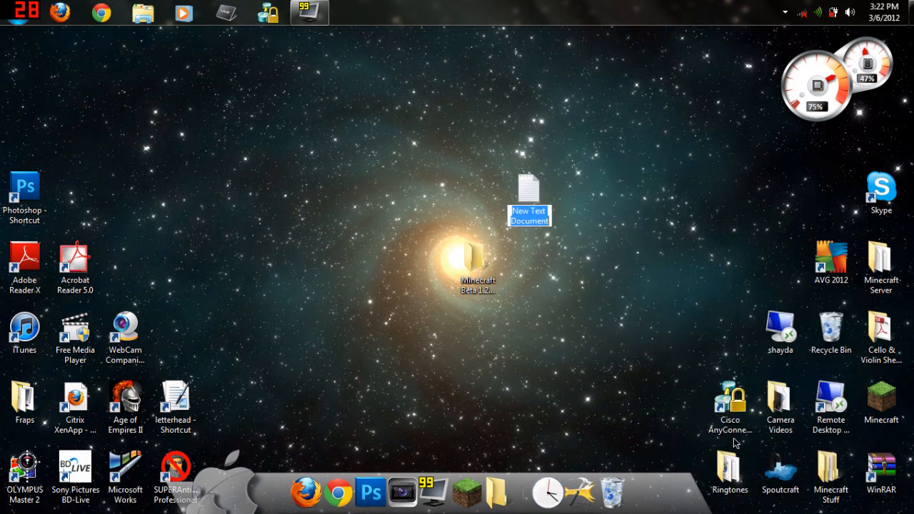
{"action": "left_click", "coordinate": [530, 196]}
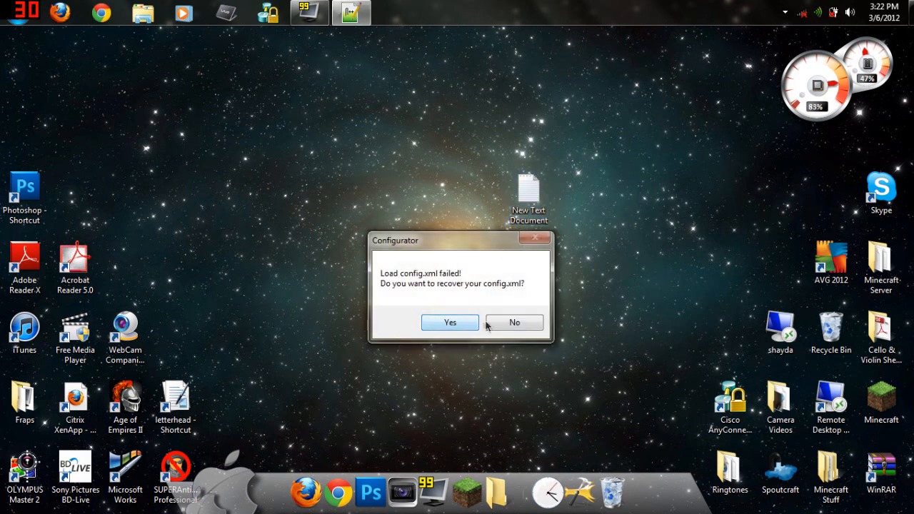
Step: Dismiss the config.xml recovery prompt, maximize Notepad++, and launch Firefox
{"action": "left_click", "coordinate": [514, 322]}
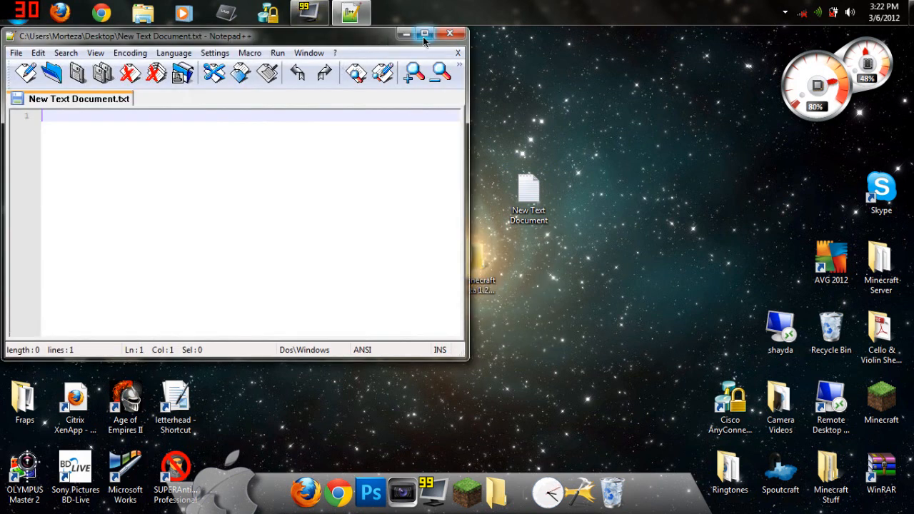
{"action": "left_click", "coordinate": [423, 33]}
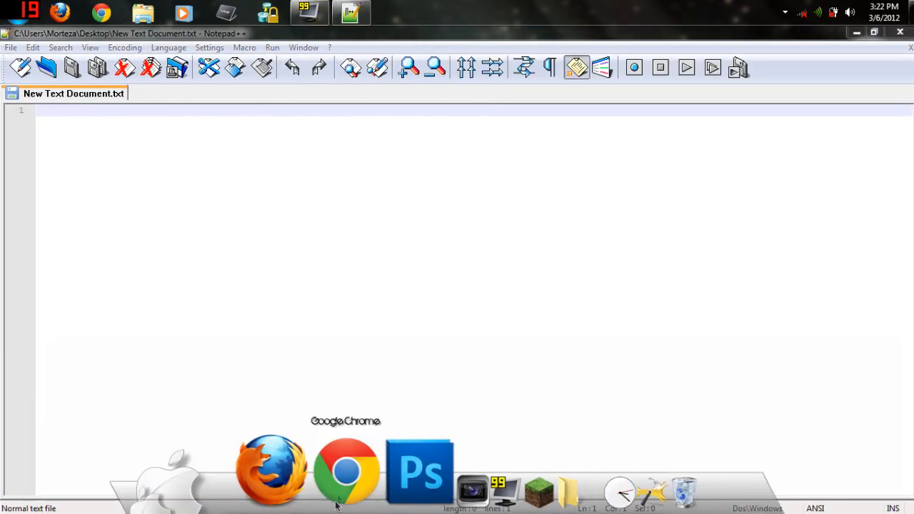
{"action": "mouse_move", "coordinate": [389, 409]}
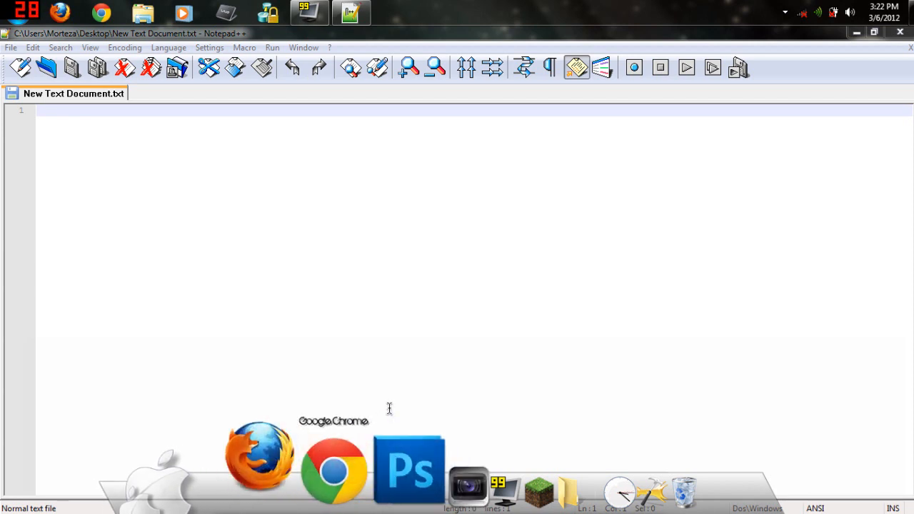
{"action": "left_click", "coordinate": [259, 458]}
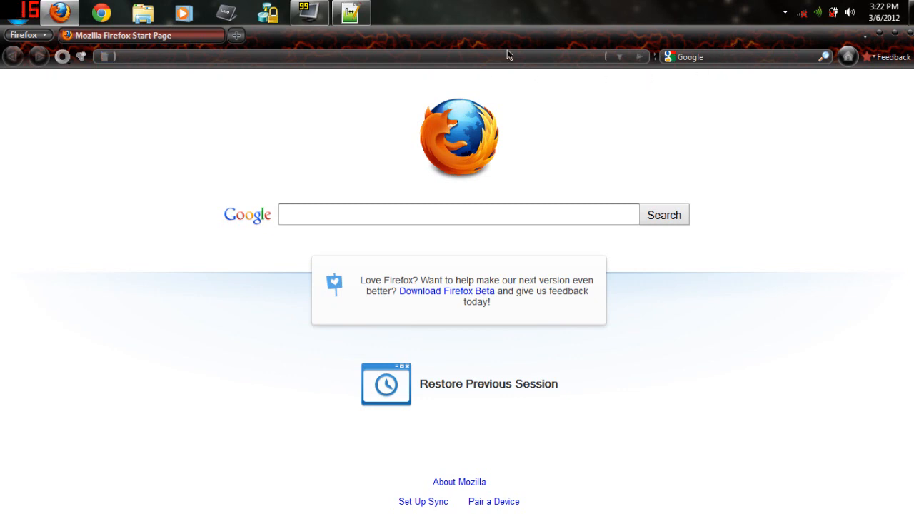
Step: Browse from craftbukkit.org to the Bukkit site
{"action": "type", "text": "craftbukkit.org"}
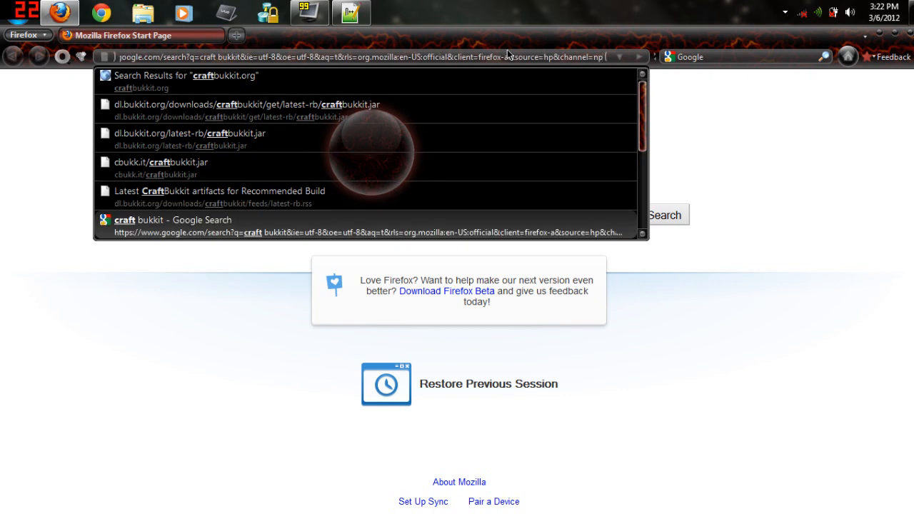
{"action": "left_click", "coordinate": [219, 191]}
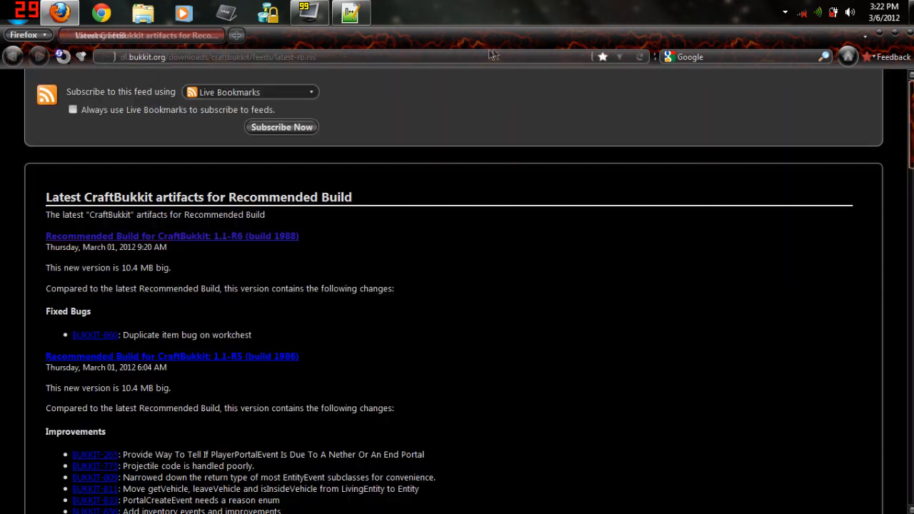
{"action": "left_click", "coordinate": [215, 57]}
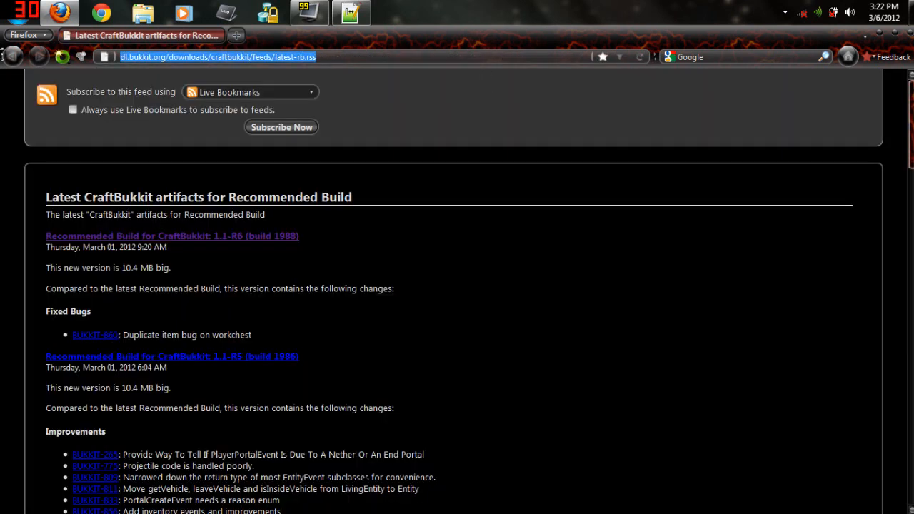
{"action": "type", "text": "bukk"}
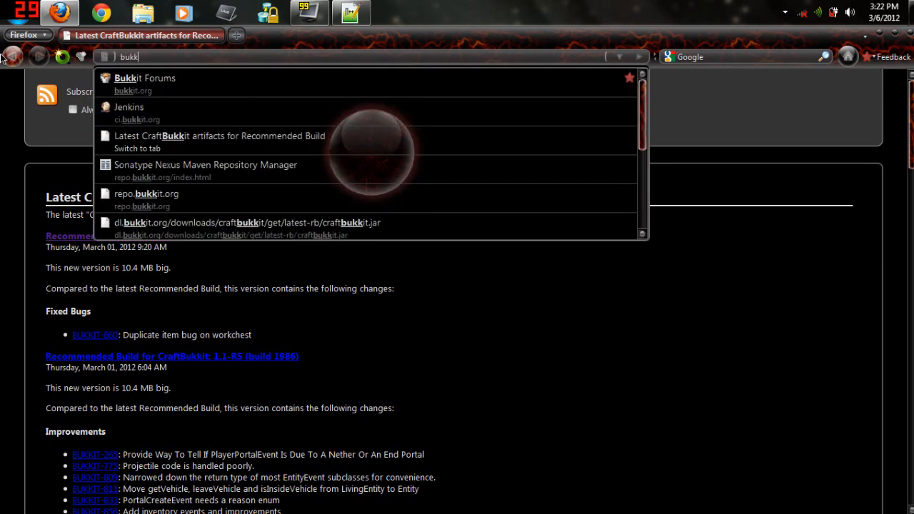
{"action": "left_click", "coordinate": [144, 78]}
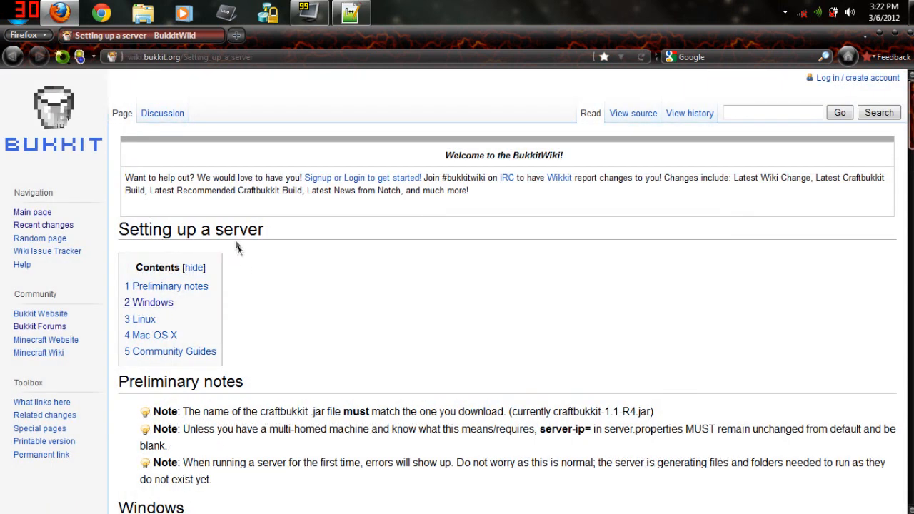
Step: Copy the Java 6 Windows startup script from the wiki and return to Notepad++
{"action": "scroll", "scroll_direction": "down", "scroll_amount": 3}
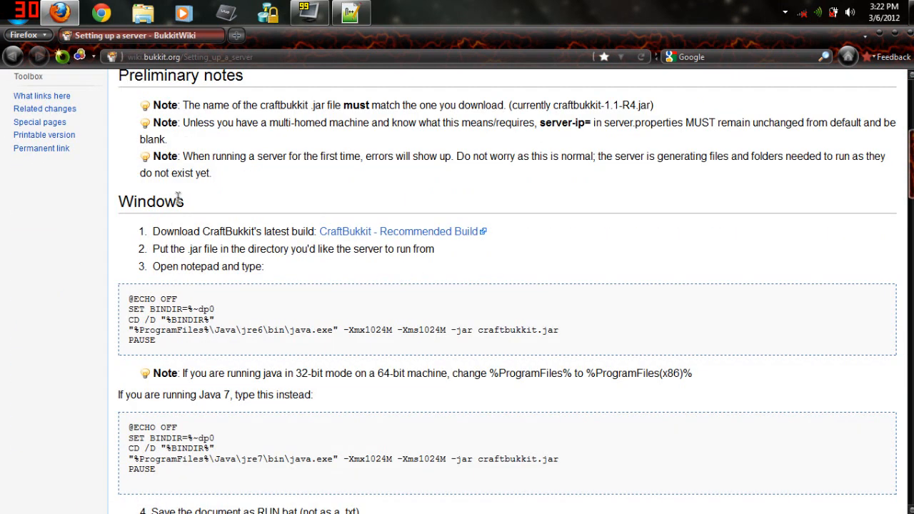
{"action": "mouse_move", "coordinate": [262, 266]}
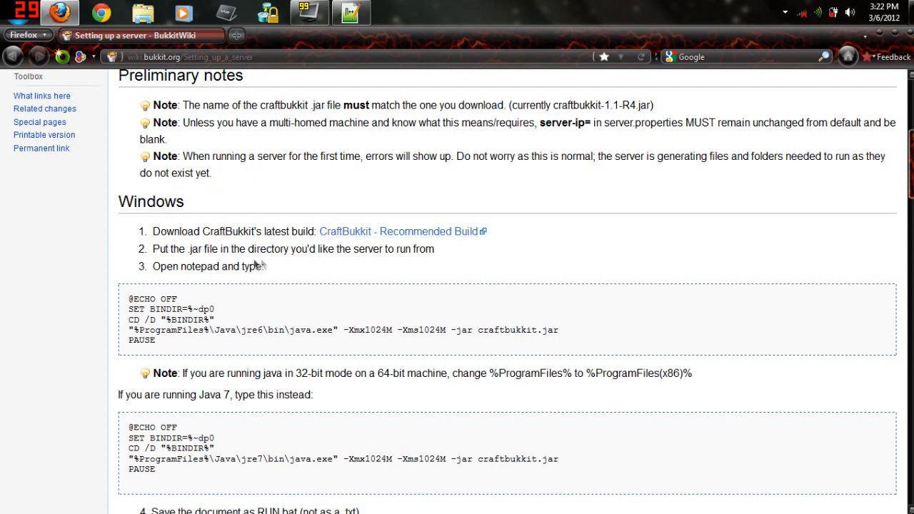
{"action": "scroll", "scroll_direction": "down", "scroll_amount": 3}
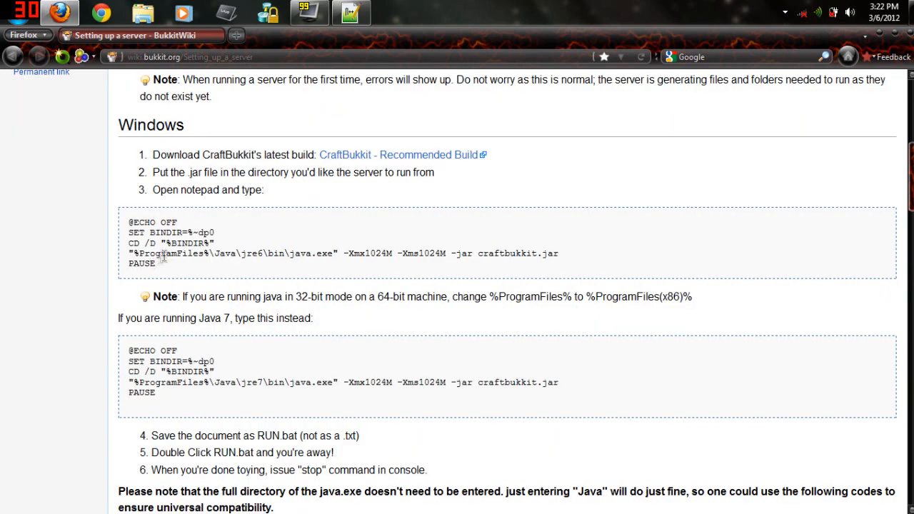
{"action": "mouse_move", "coordinate": [140, 270]}
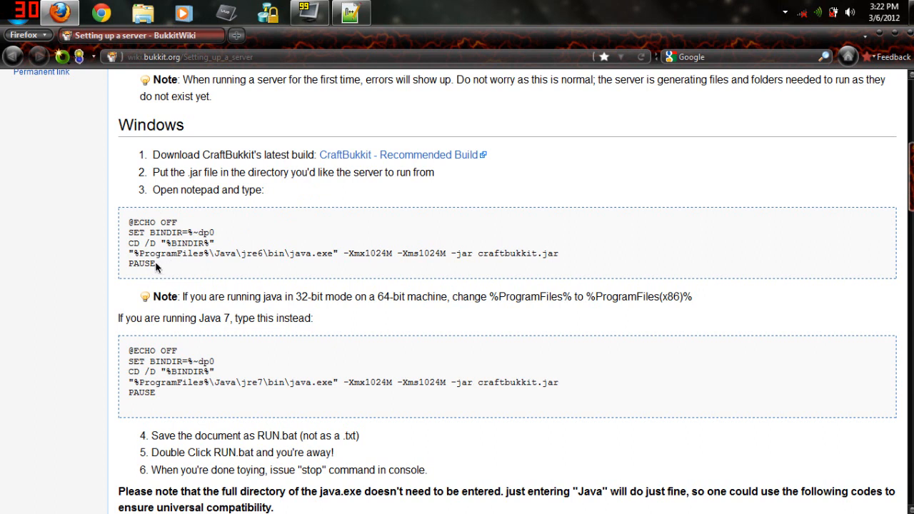
{"action": "mouse_move", "coordinate": [169, 266]}
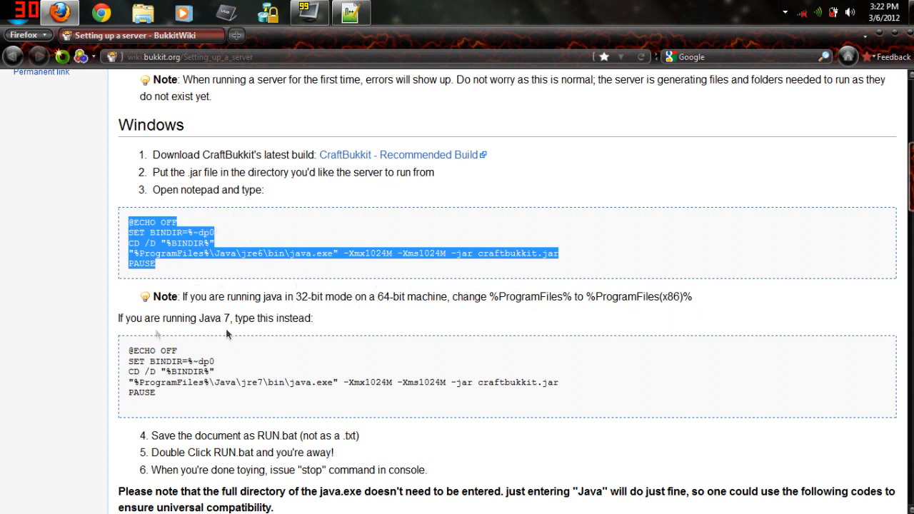
{"action": "mouse_move", "coordinate": [227, 349]}
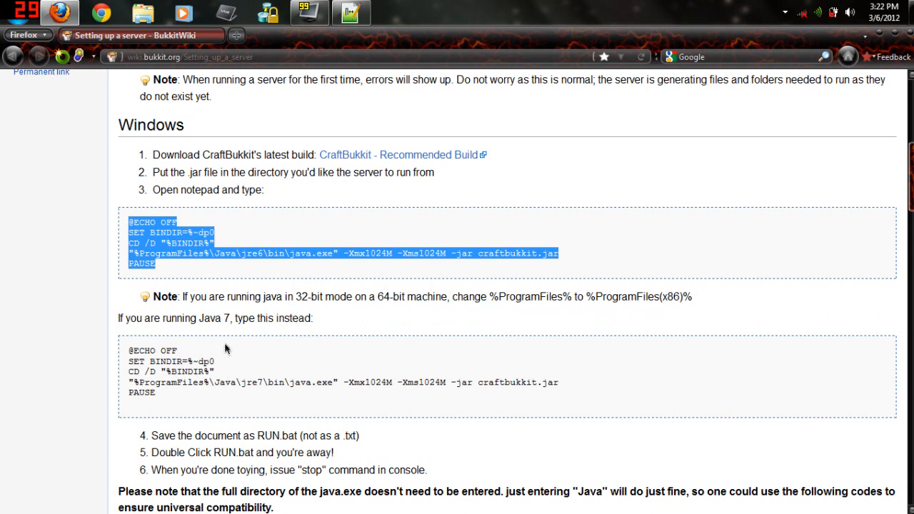
{"action": "scroll", "scroll_direction": "down", "scroll_amount": 3}
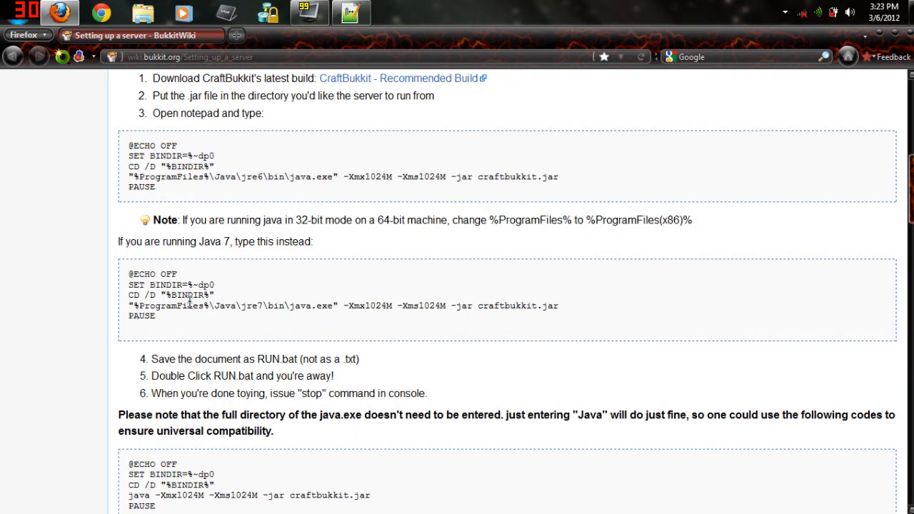
{"action": "mouse_move", "coordinate": [300, 200]}
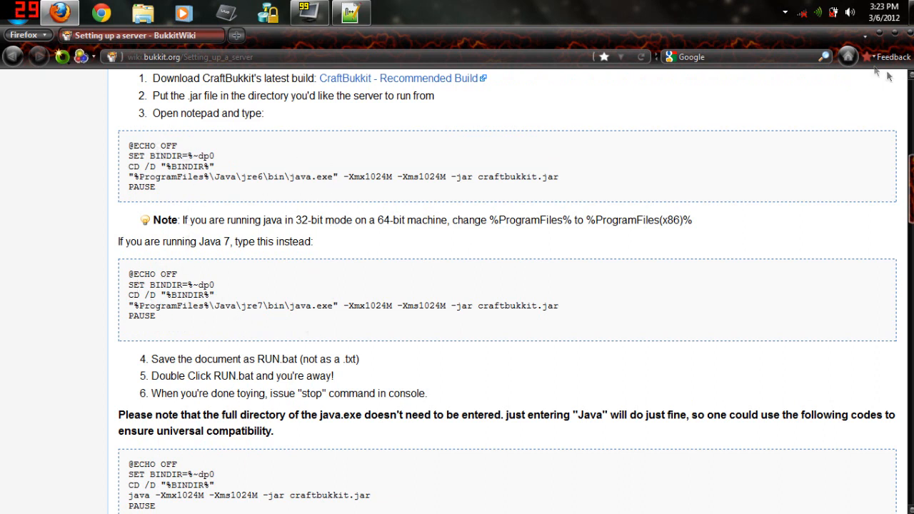
{"action": "left_click", "coordinate": [349, 13]}
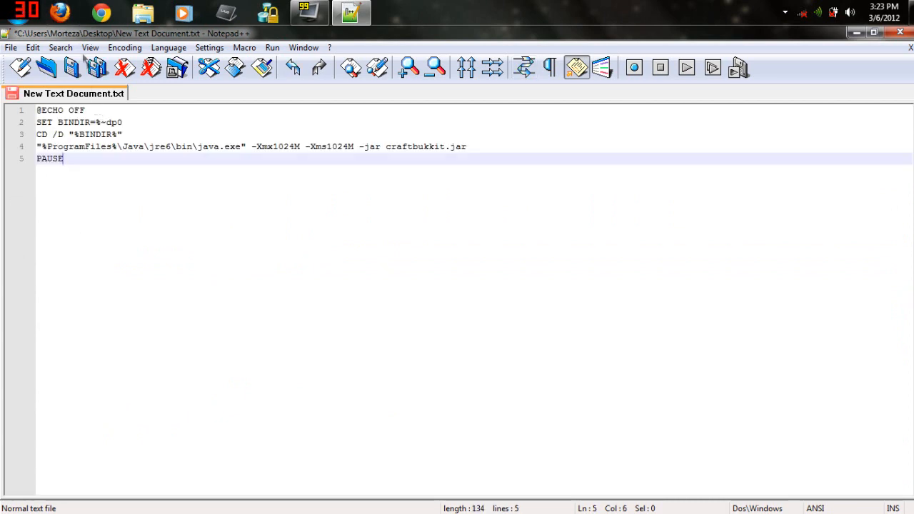
Step: Save the pasted script from Notepad++ as Server.bat and close the editor
{"action": "left_click", "coordinate": [11, 47]}
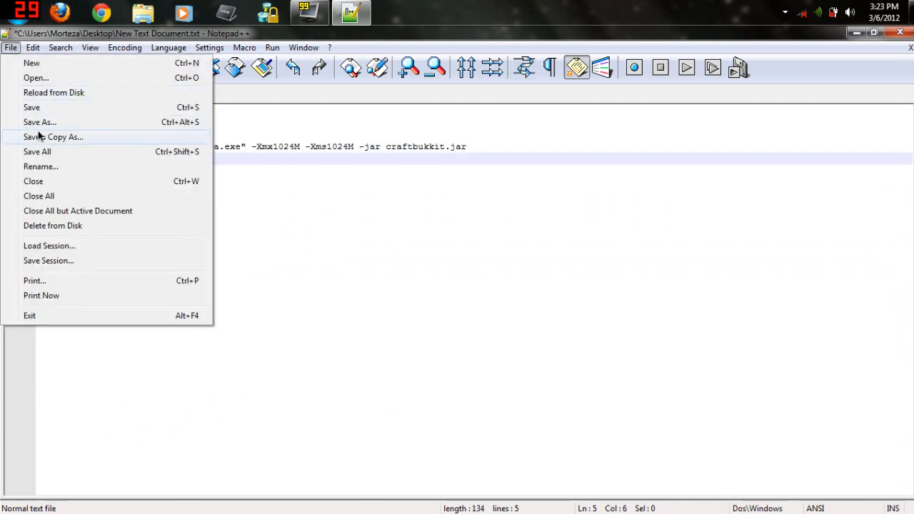
{"action": "left_click", "coordinate": [40, 122]}
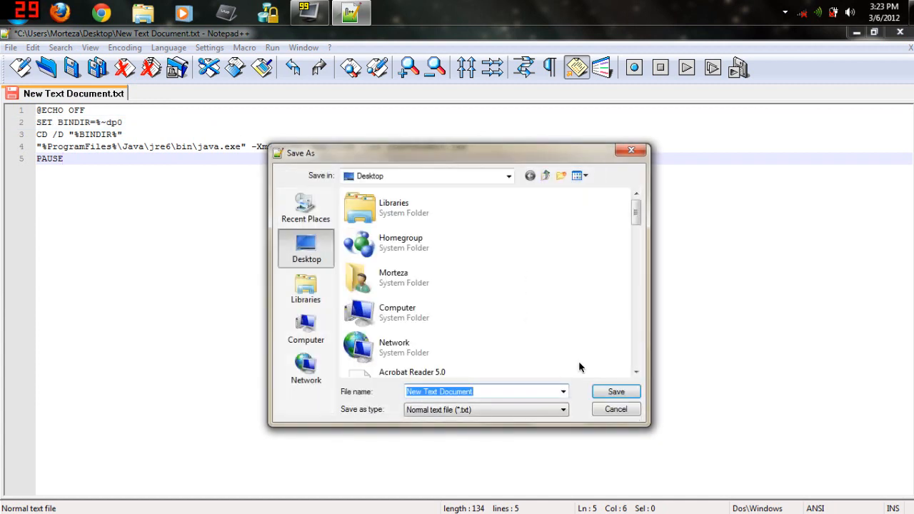
{"action": "type", "text": "Server"}
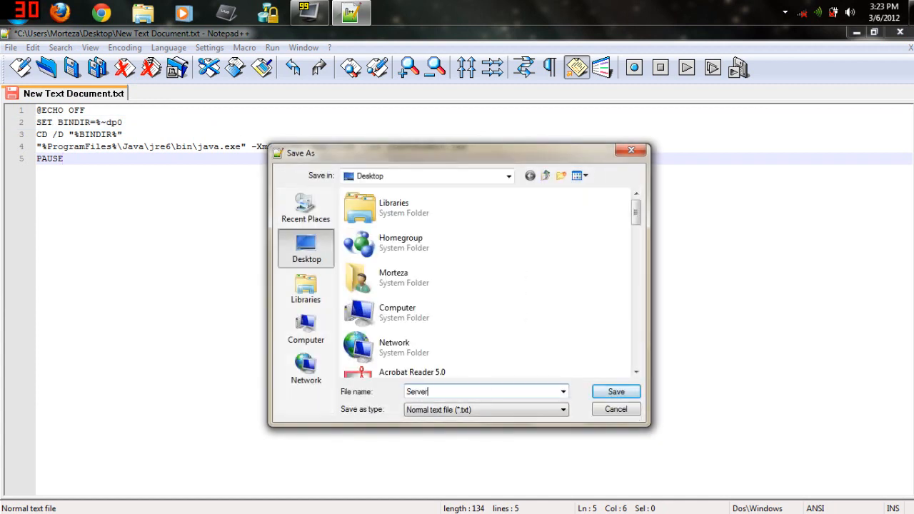
{"action": "type", "text": ".bat"}
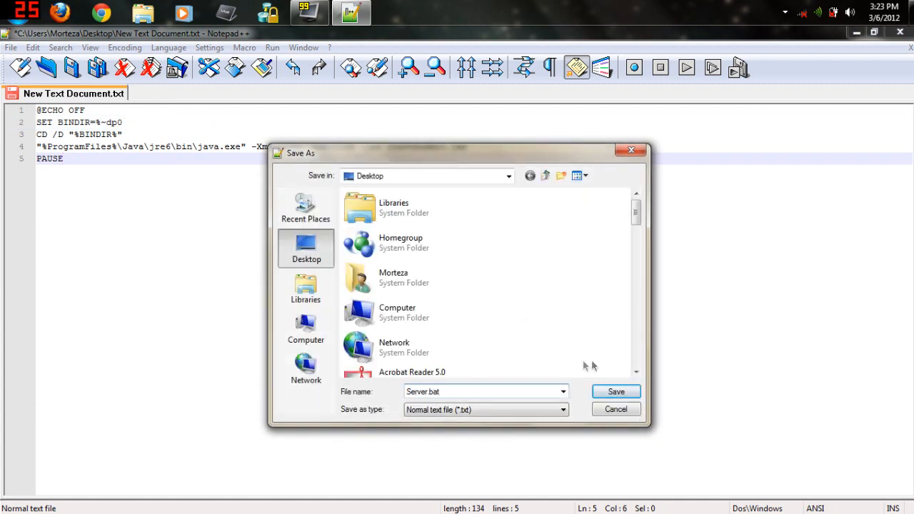
{"action": "left_click", "coordinate": [562, 410]}
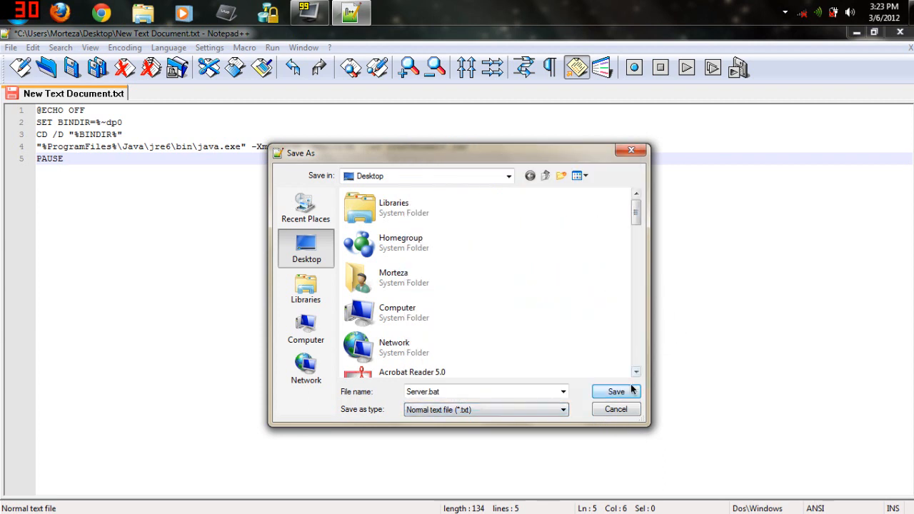
{"action": "left_click", "coordinate": [616, 392]}
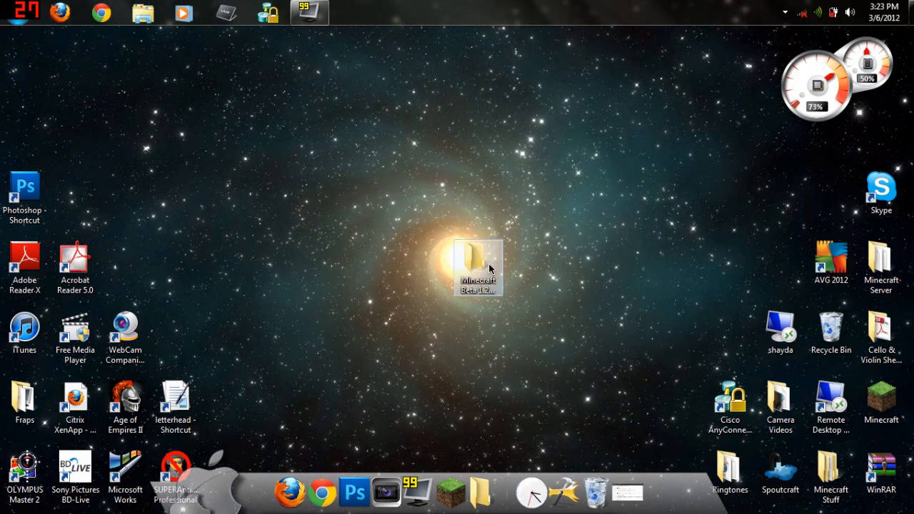
Step: Open Server.bat for editing and select 'craftbukkit' in its java command
{"action": "double_click", "coordinate": [477, 267]}
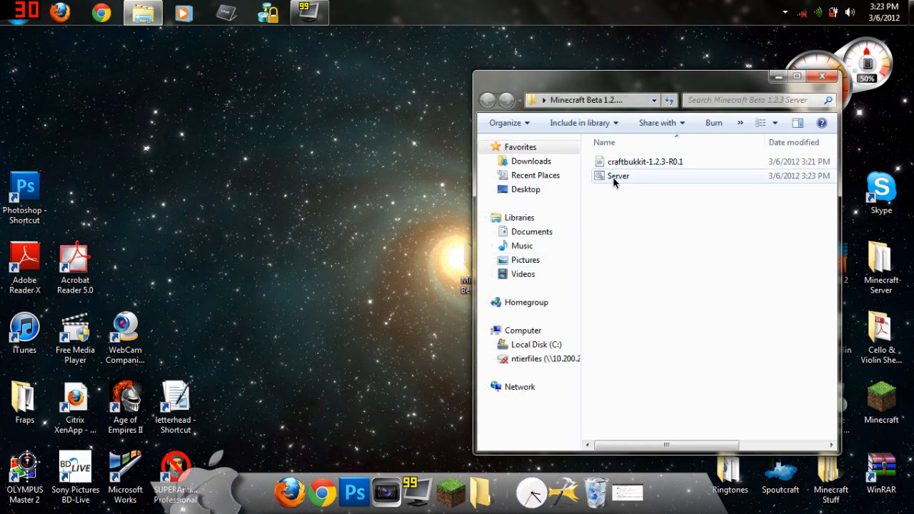
{"action": "left_click", "coordinate": [618, 176]}
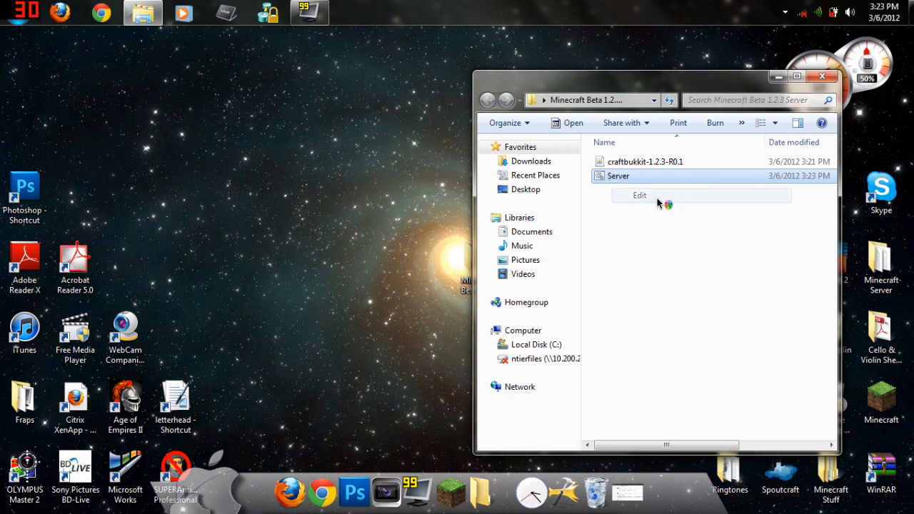
{"action": "left_click", "coordinate": [639, 195]}
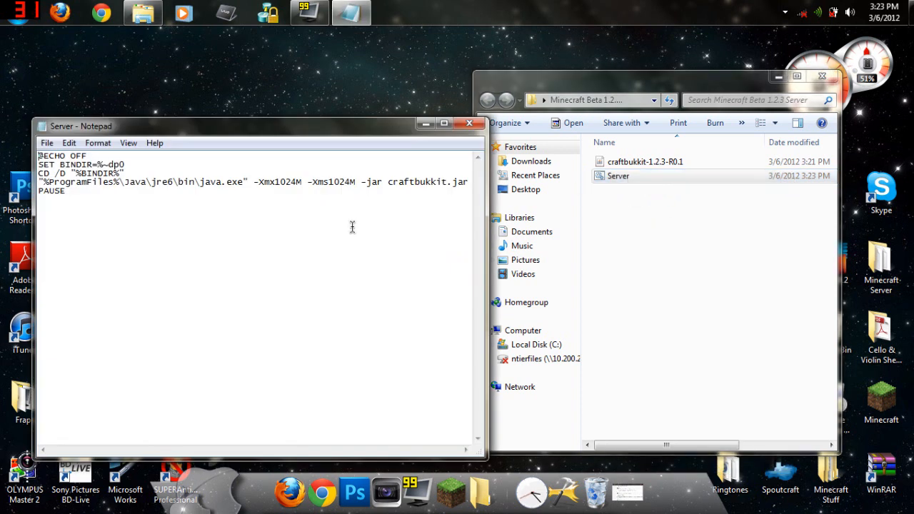
{"action": "mouse_move", "coordinate": [374, 270]}
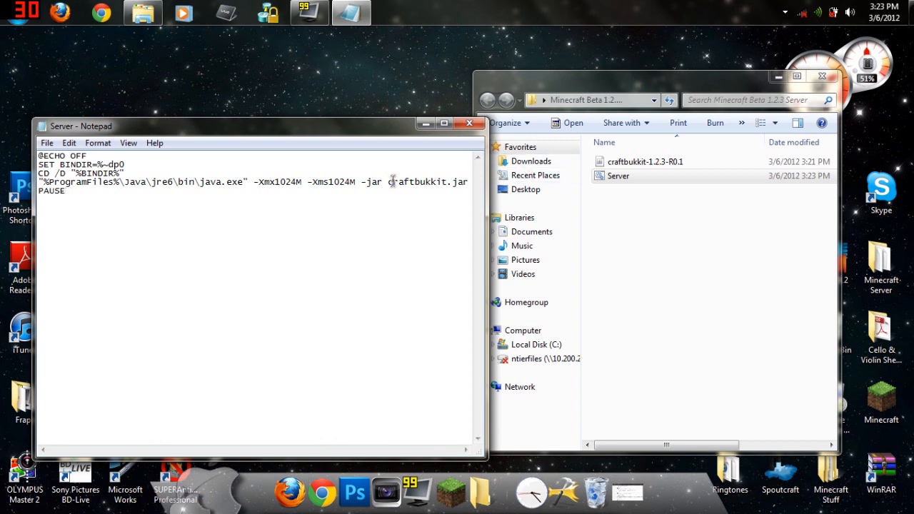
{"action": "double_click", "coordinate": [418, 182]}
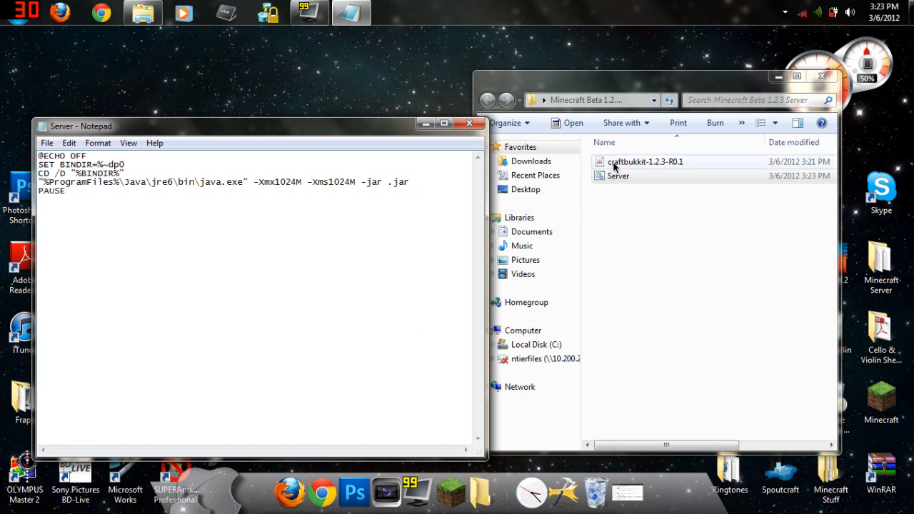
Step: Replace it with the copied jar name craftbukkit-1.2.3-R0.1
{"action": "left_click", "coordinate": [645, 162]}
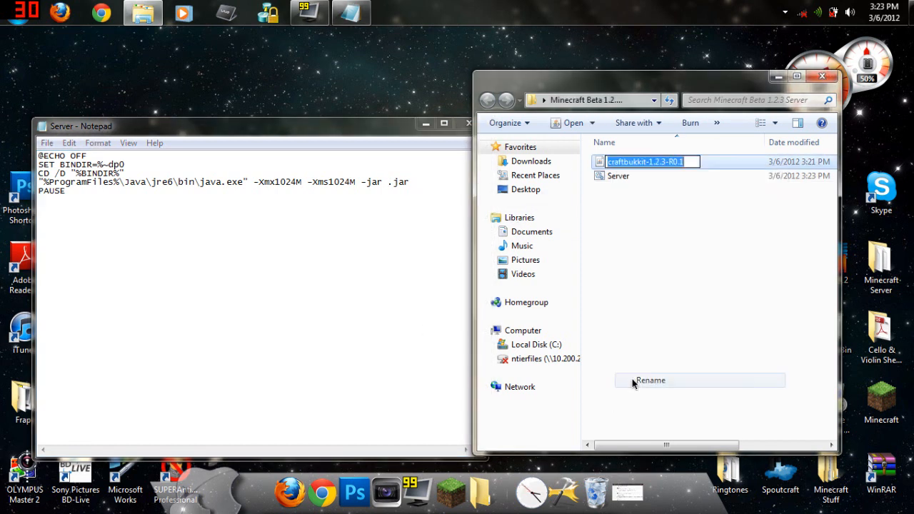
{"action": "mouse_move", "coordinate": [704, 200]}
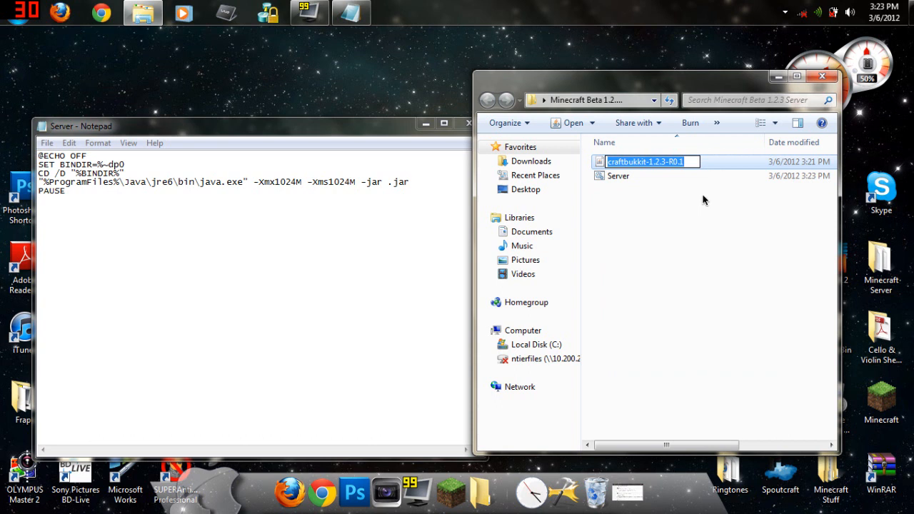
{"action": "right_click", "coordinate": [646, 162]}
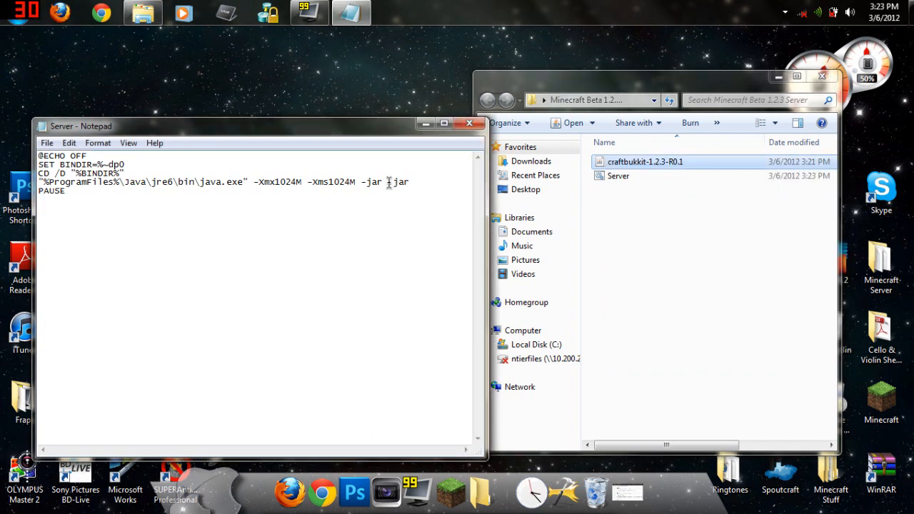
{"action": "right_click", "coordinate": [389, 182]}
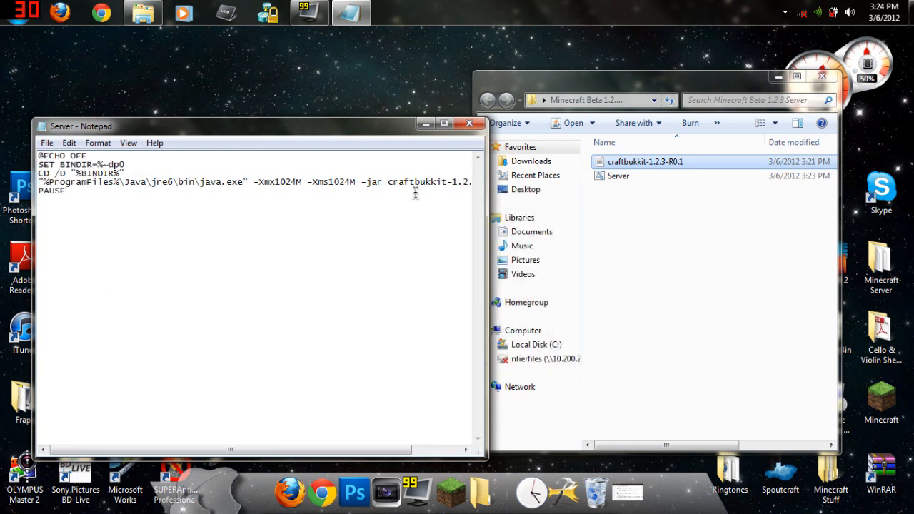
{"action": "left_click", "coordinate": [65, 198]}
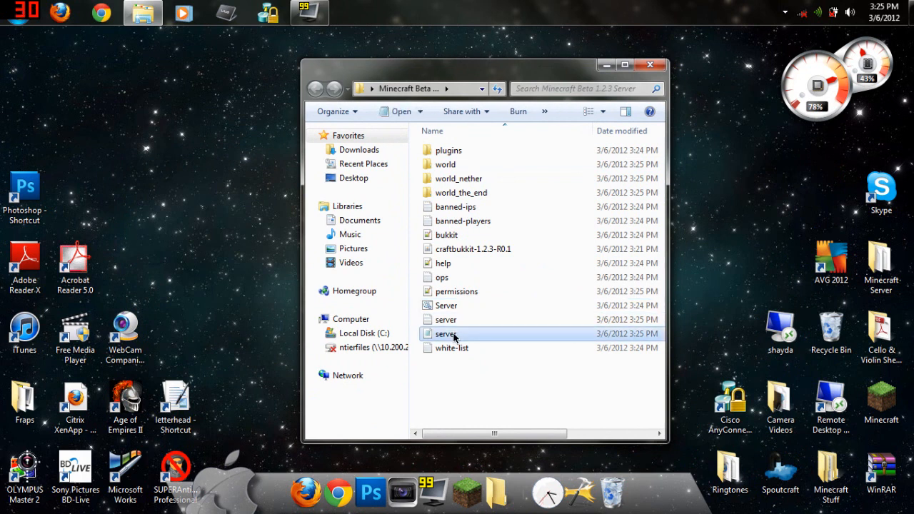
Step: Set the server.properties motd to 'RedBaronOwnz Minecraft Server!!!' in Notepad and save
{"action": "right_click", "coordinate": [445, 333]}
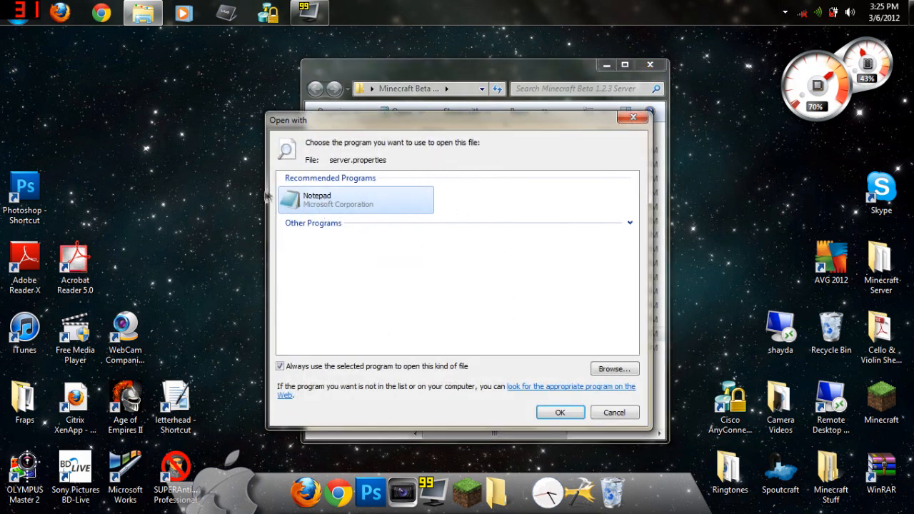
{"action": "left_click", "coordinate": [560, 413]}
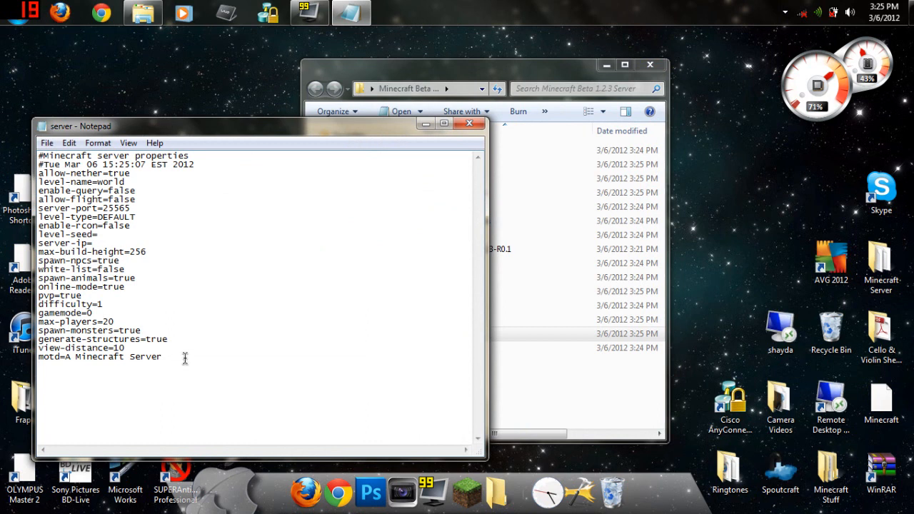
{"action": "left_click_drag", "start_coordinate": [76, 357], "coordinate": [162, 356]}
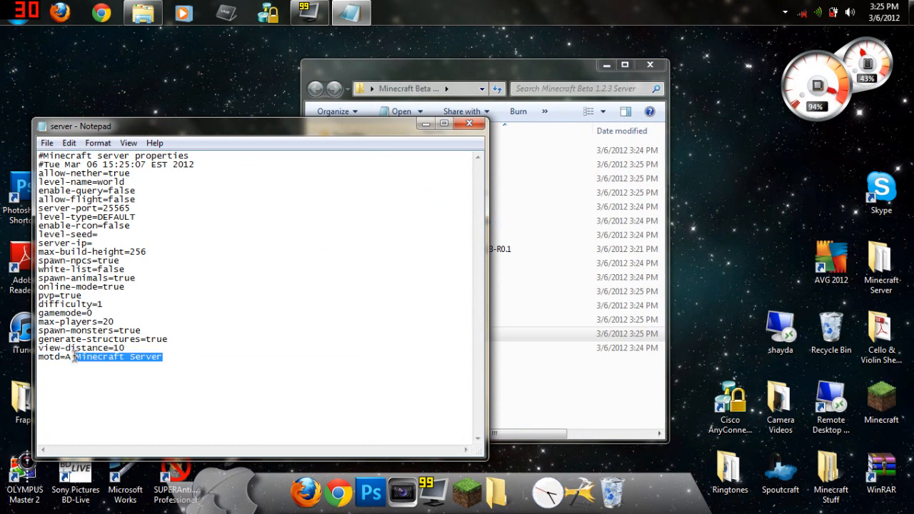
{"action": "key", "text": "Delete"}
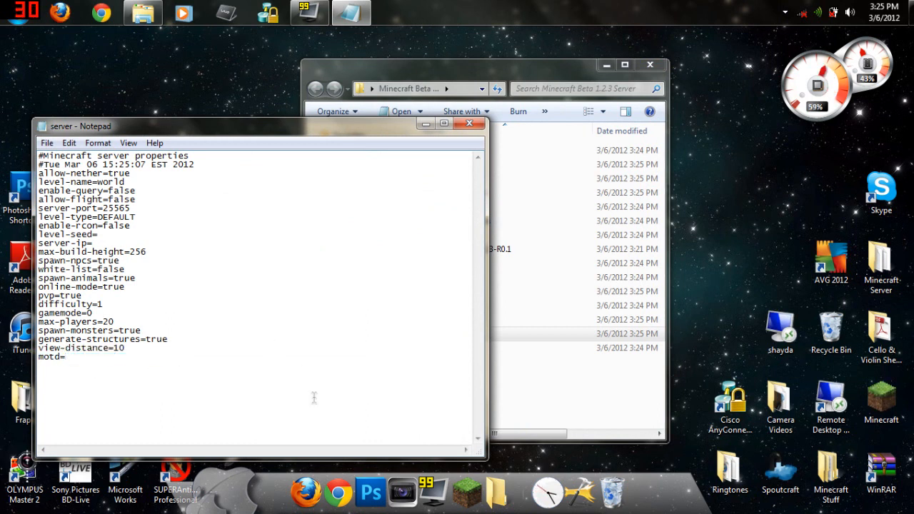
{"action": "type", "text": "RedBaronOwnz Minecraft Serve"}
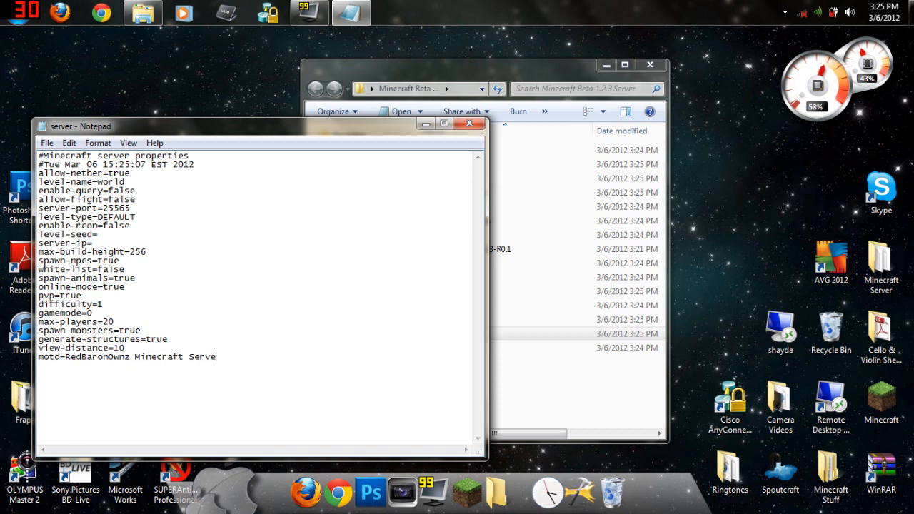
{"action": "type", "text": "r!!!"}
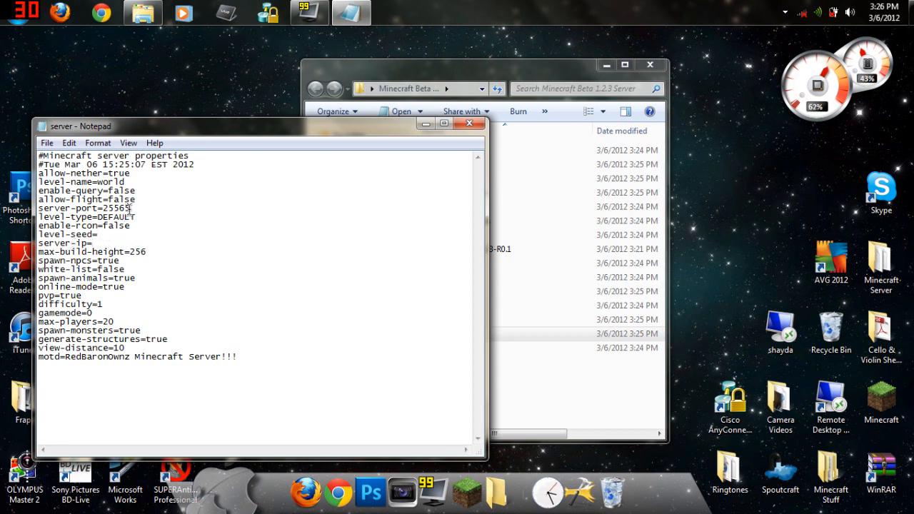
{"action": "double_click", "coordinate": [115, 208]}
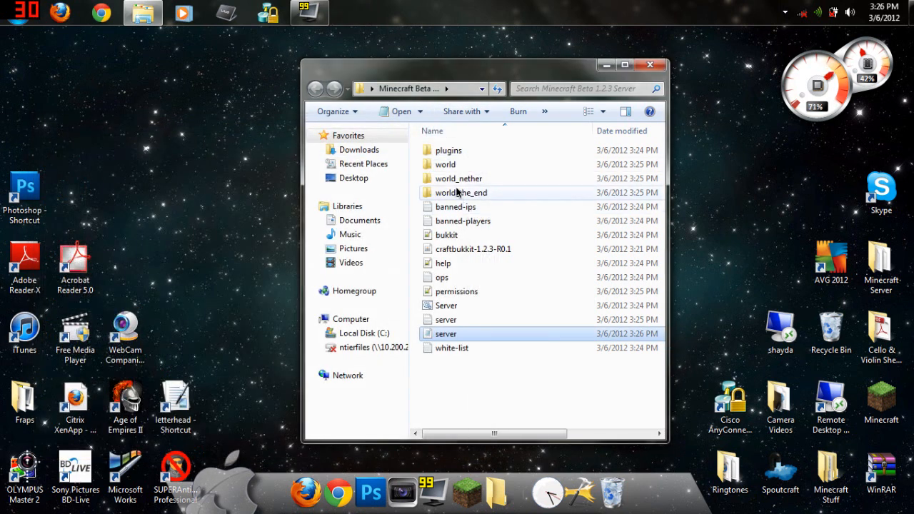
{"action": "left_click", "coordinate": [447, 165]}
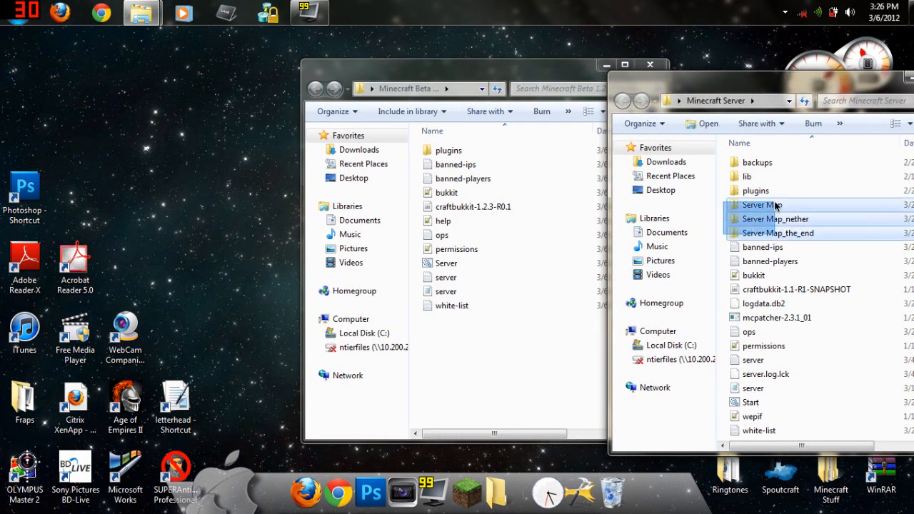
Step: Copy Server Map, Server Map_nether and Server Map_the_end into the Beta 1.2.3 folder
{"action": "right_click", "coordinate": [762, 205]}
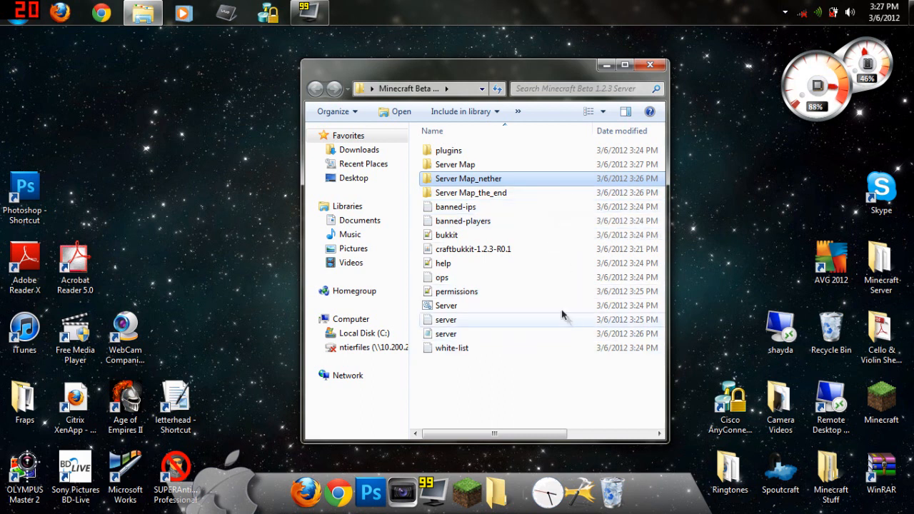
Step: Start CraftBukkit with the Server batch file and close the server folder window
{"action": "left_click", "coordinate": [447, 305]}
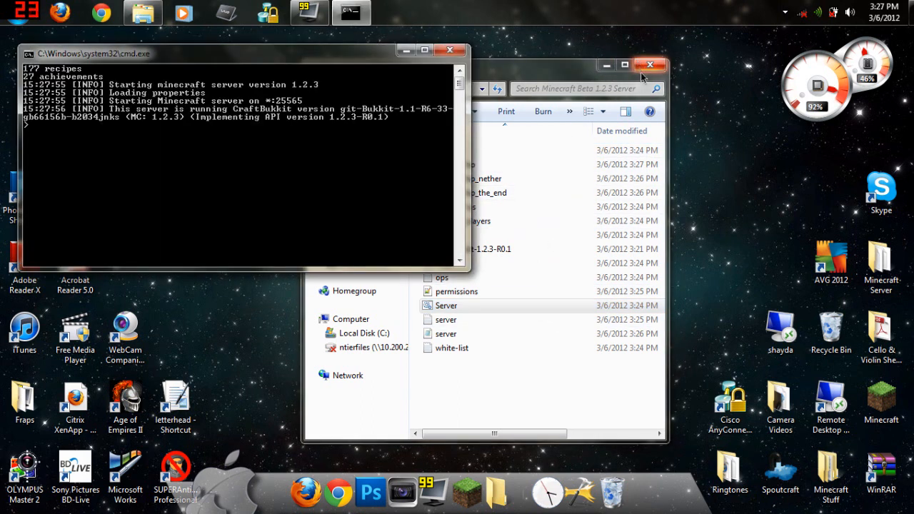
{"action": "left_click", "coordinate": [659, 64]}
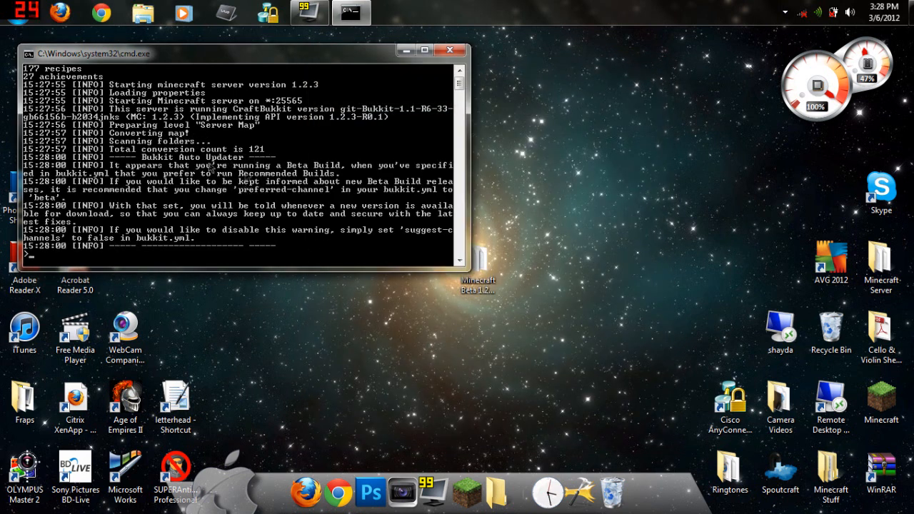
{"action": "mouse_move", "coordinate": [472, 486]}
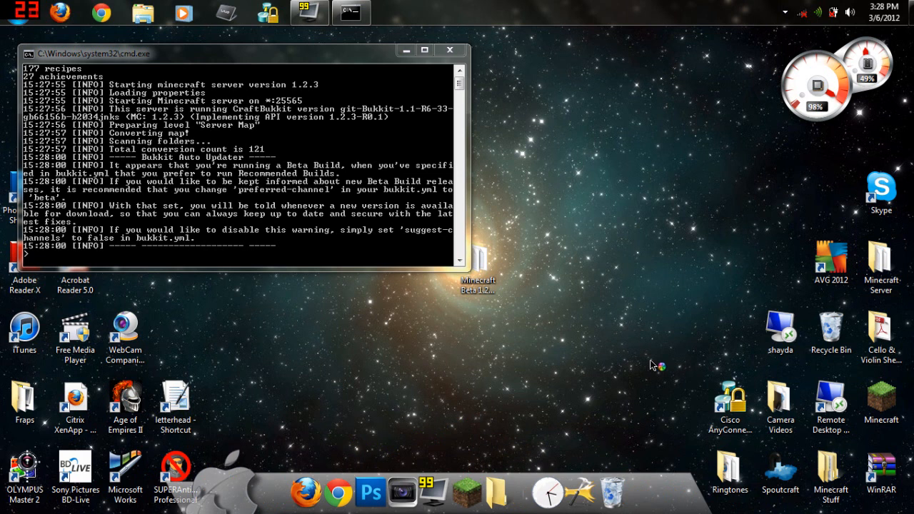
{"action": "mouse_move", "coordinate": [310, 288]}
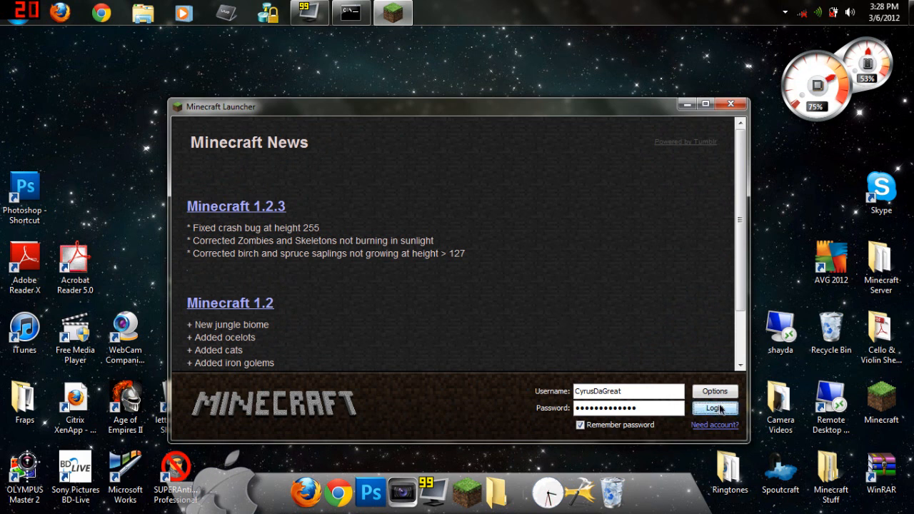
Step: Log in to Minecraft 1.2.3, view the multiplayer server list once, and return to the title menu
{"action": "left_click", "coordinate": [716, 409]}
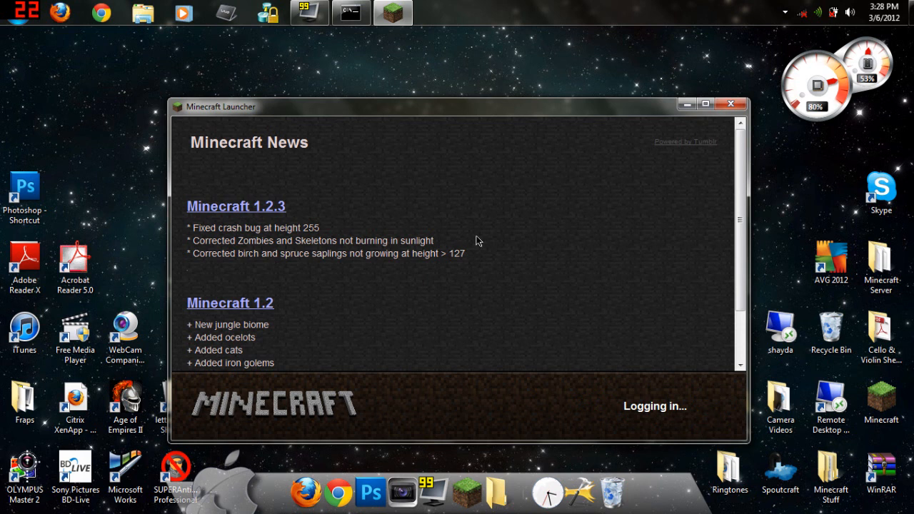
{"action": "mouse_move", "coordinate": [352, 210]}
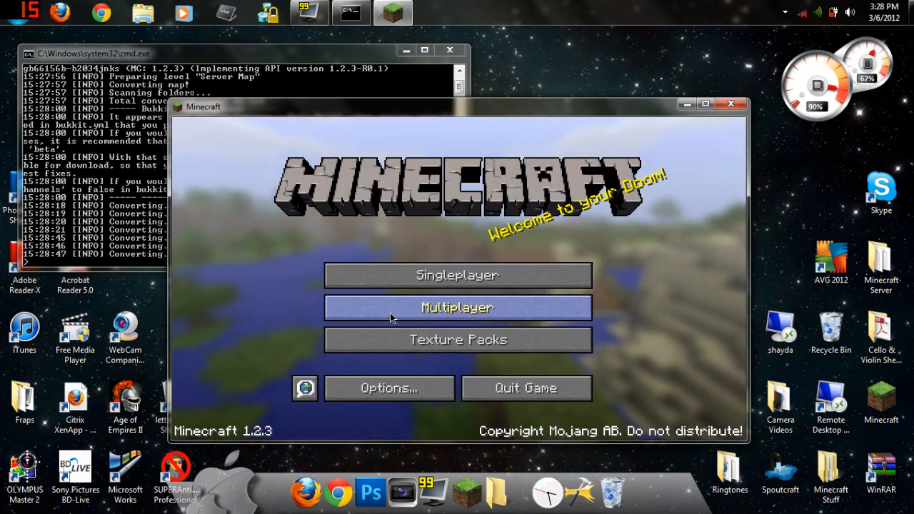
{"action": "left_click", "coordinate": [457, 307]}
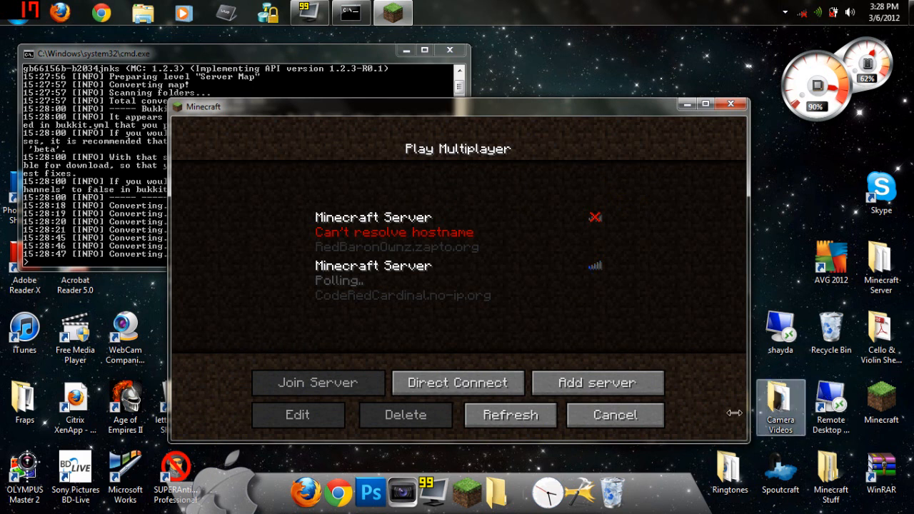
{"action": "left_click", "coordinate": [615, 415]}
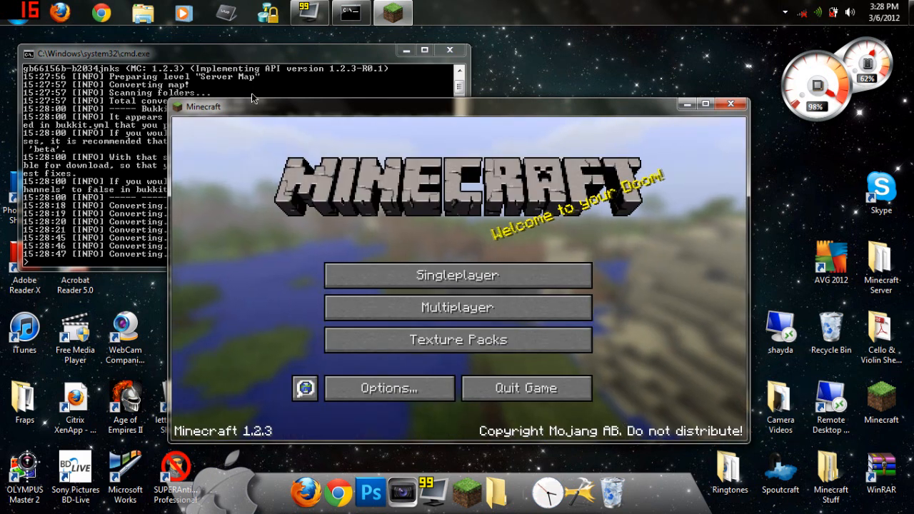
{"action": "mouse_move", "coordinate": [328, 226]}
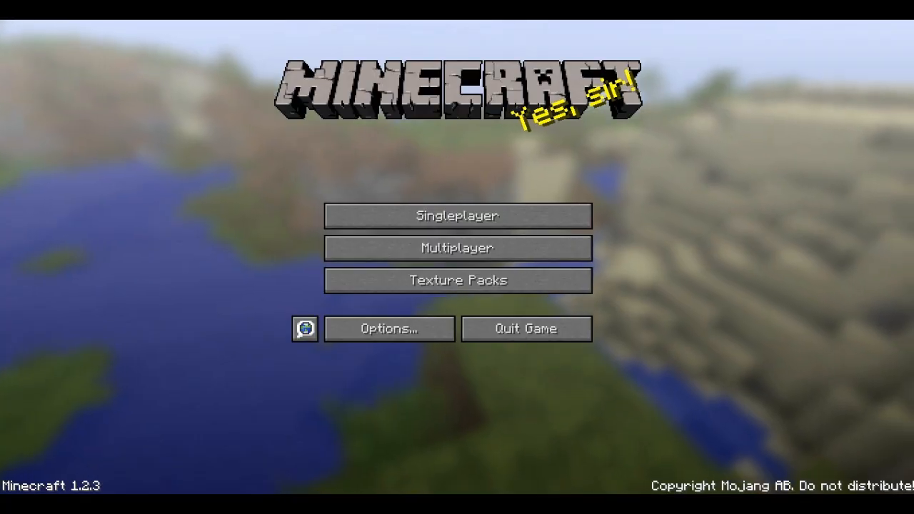
{"action": "mouse_move", "coordinate": [361, 169]}
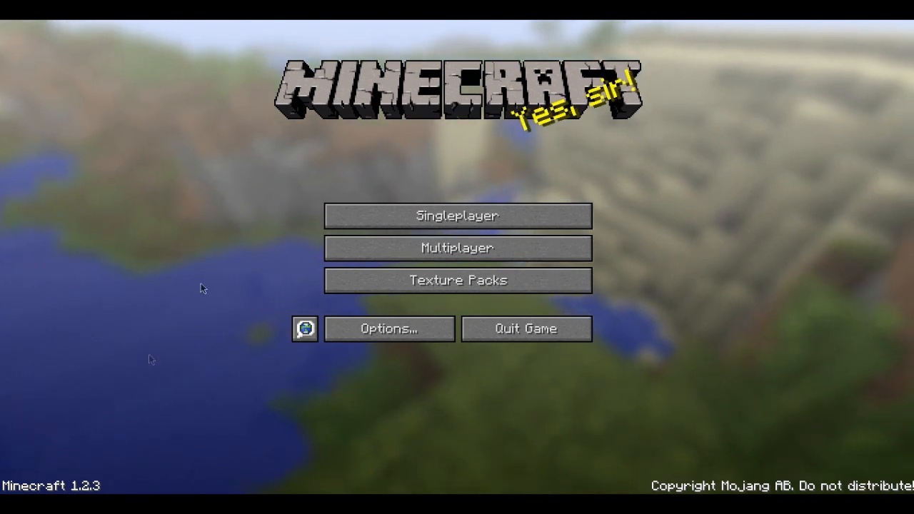
Step: Join the RedBaronOwnz server showing the custom MOTD and 0/20 players from the multiplayer list
{"action": "left_click", "coordinate": [458, 248]}
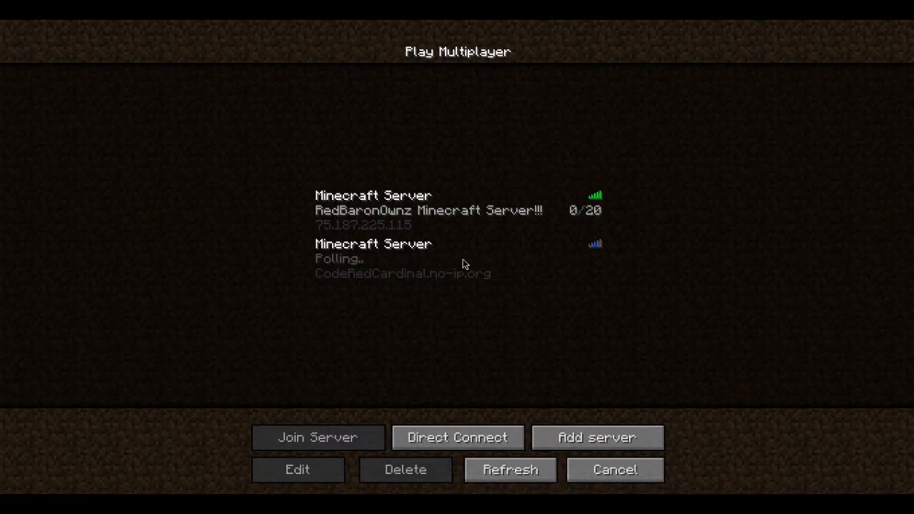
{"action": "mouse_move", "coordinate": [499, 248]}
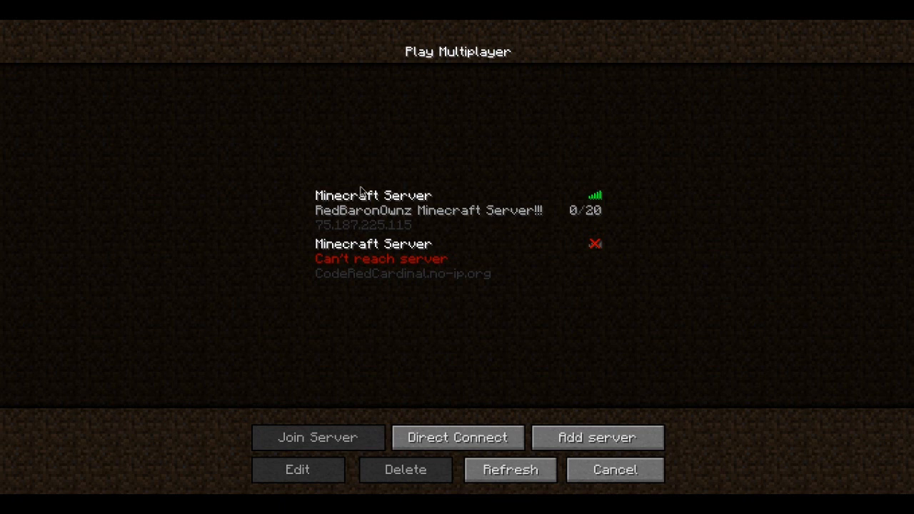
{"action": "mouse_move", "coordinate": [368, 220]}
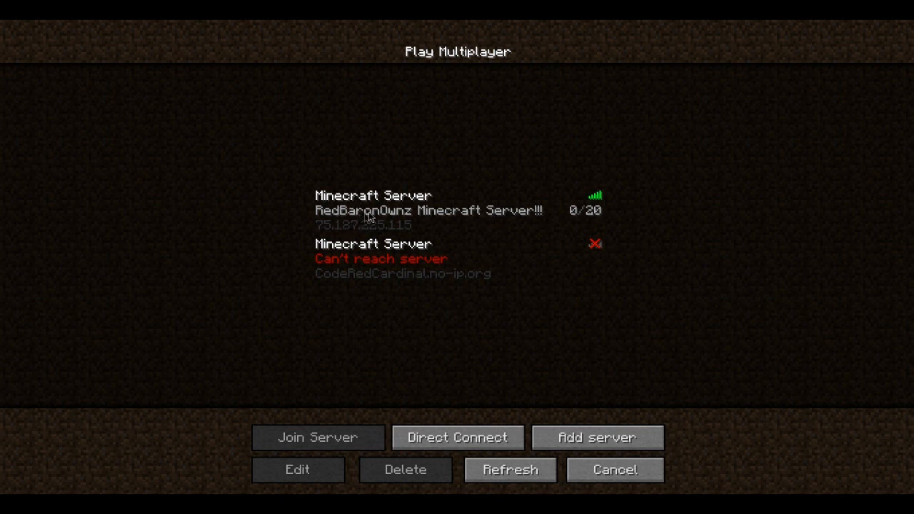
{"action": "mouse_move", "coordinate": [547, 214]}
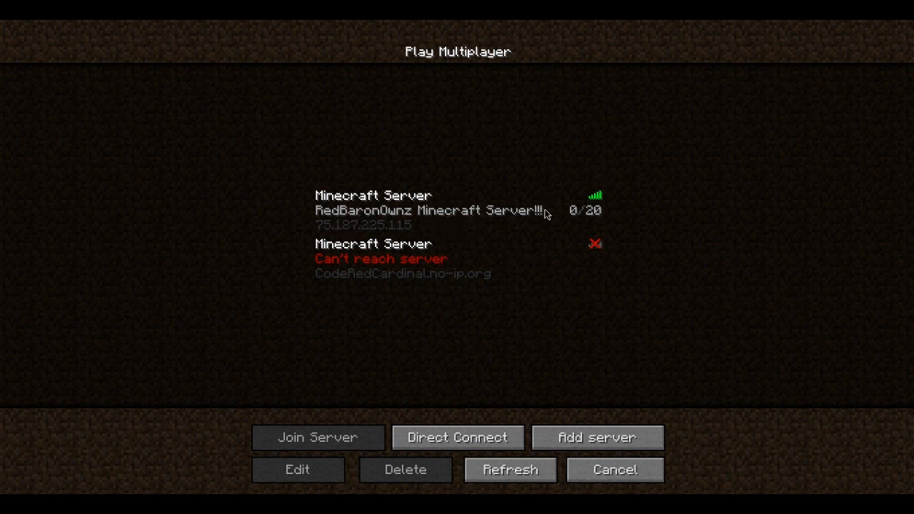
{"action": "mouse_move", "coordinate": [541, 217]}
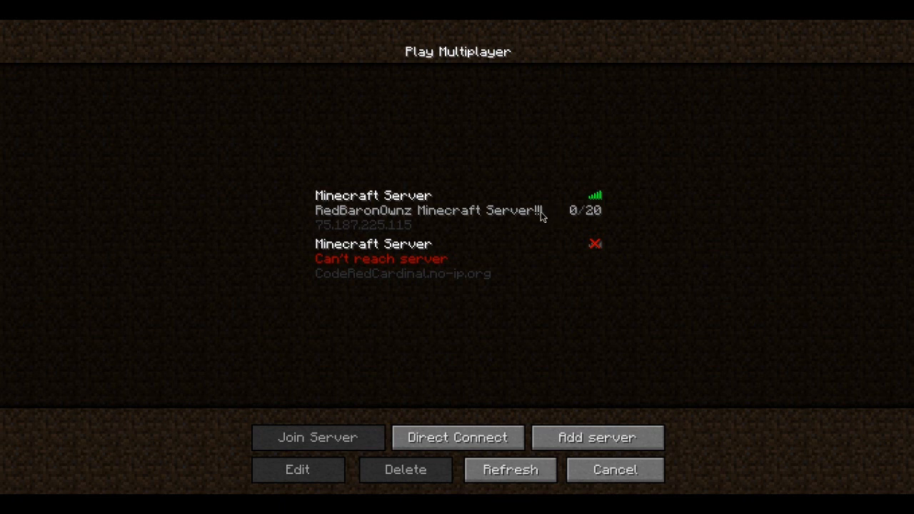
{"action": "left_click", "coordinate": [318, 437]}
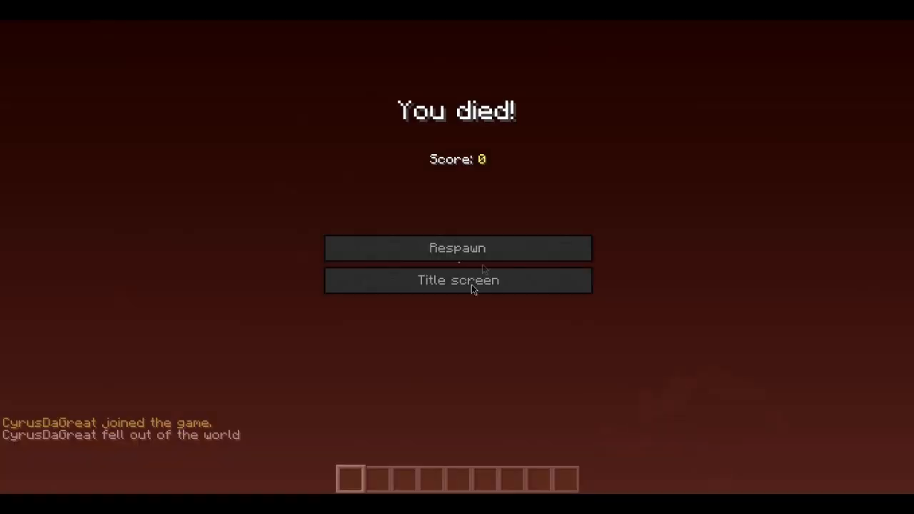
Step: Respawn on the RedBaronOwnz server after falling out of the world, then pause to the game menu
{"action": "left_click", "coordinate": [458, 247]}
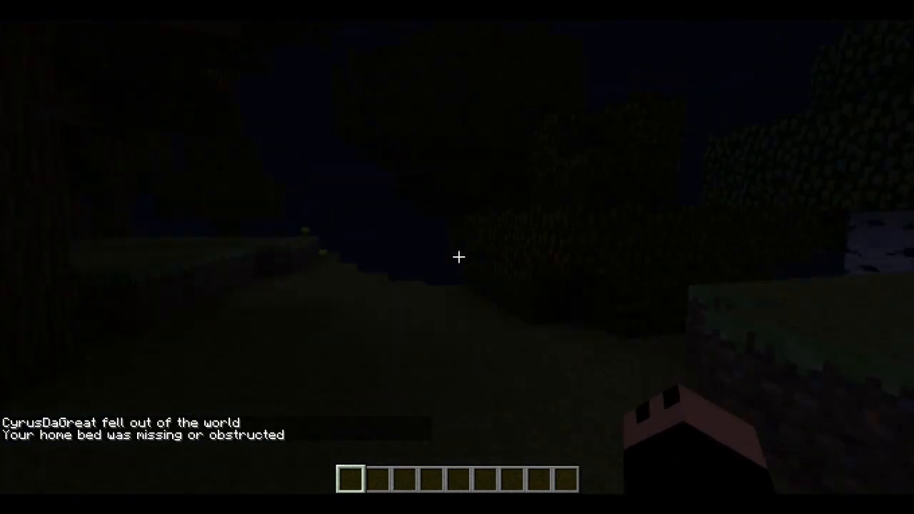
{"action": "mouse_move", "coordinate": [458, 259]}
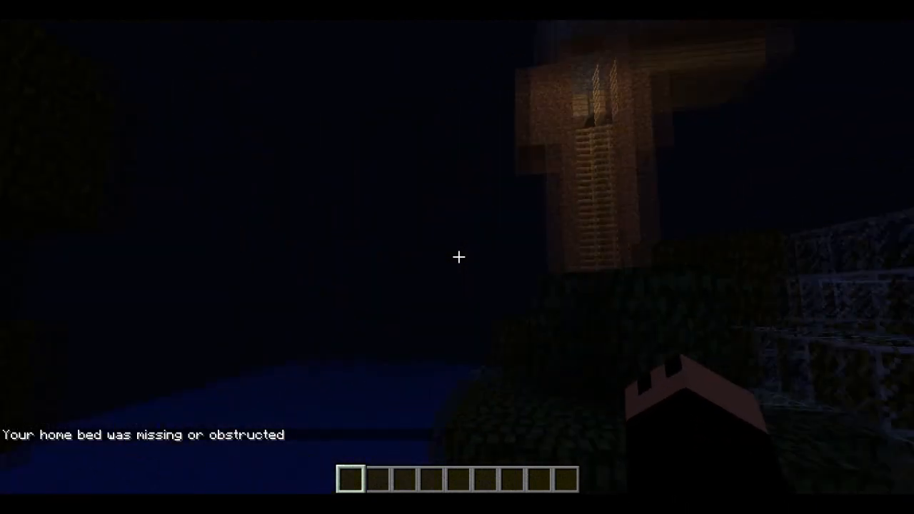
{"action": "key", "text": "Escape"}
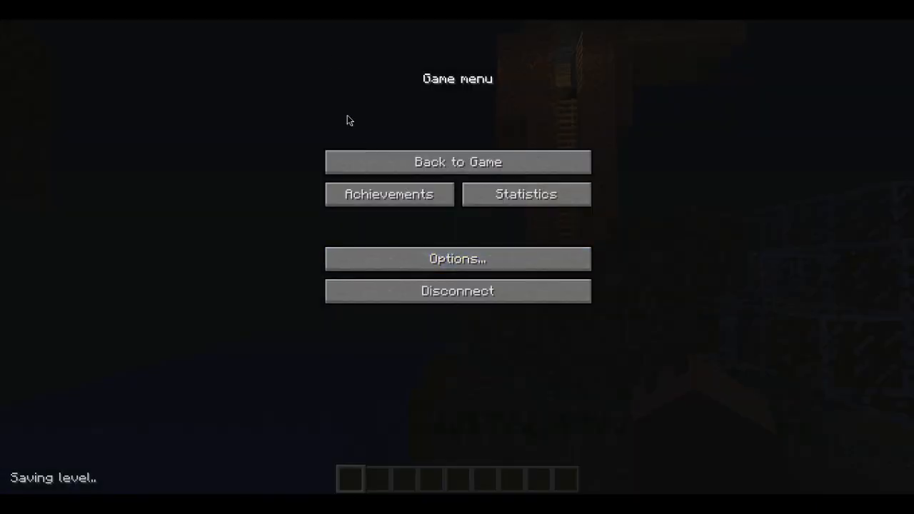
{"action": "mouse_move", "coordinate": [349, 171]}
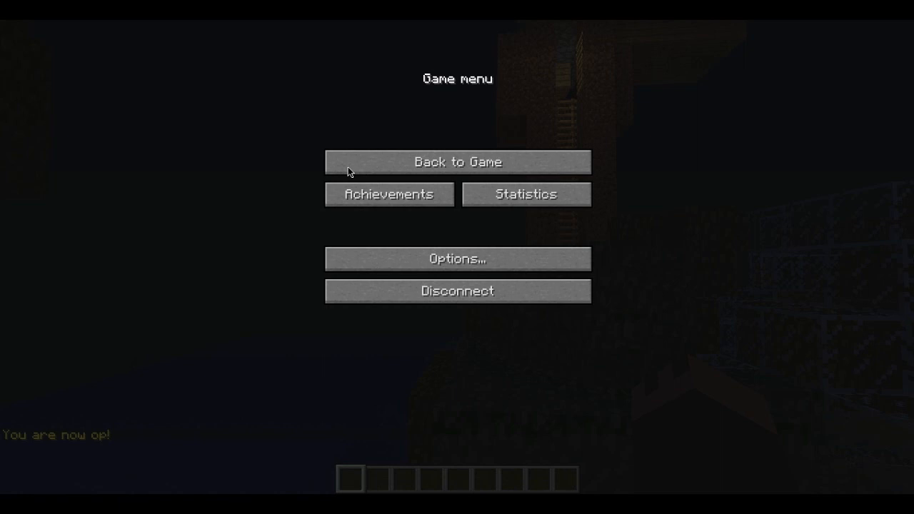
Step: Close the game menu and resume play in the night-time copied map
{"action": "left_click", "coordinate": [457, 162]}
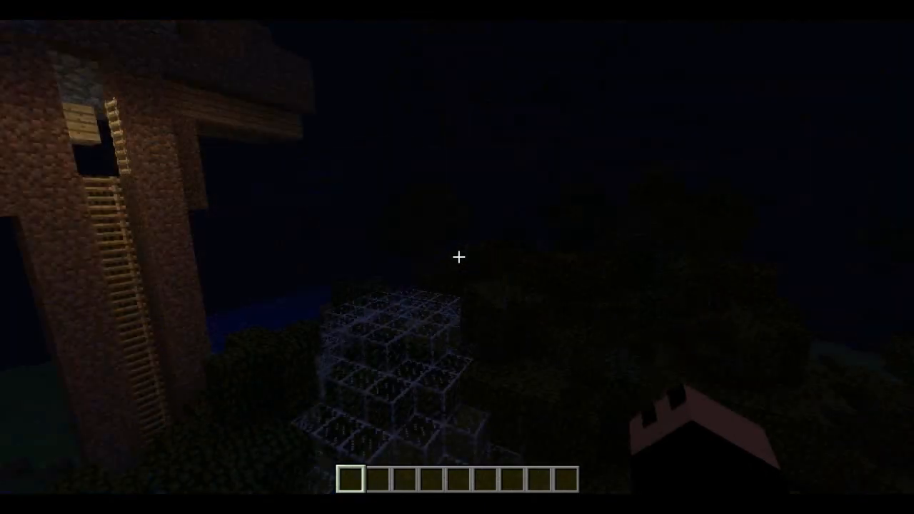
{"action": "mouse_move", "coordinate": [458, 258]}
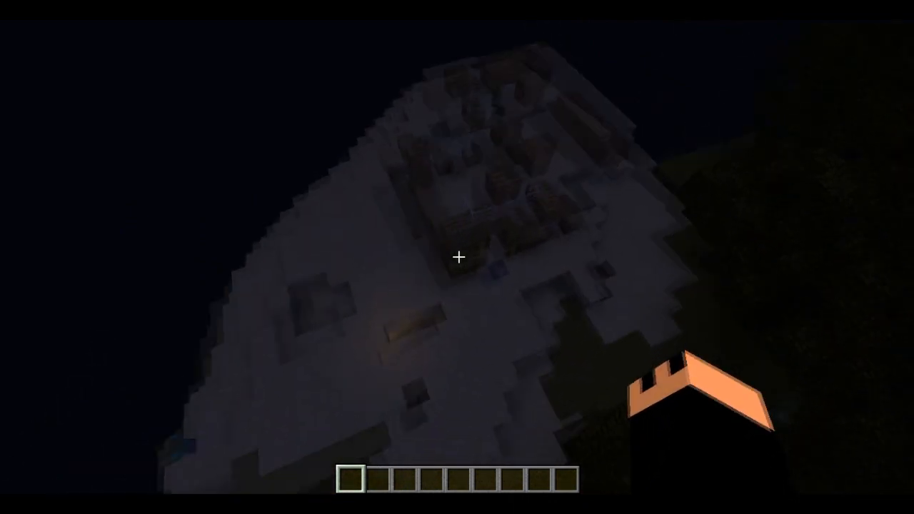
{"action": "mouse_move", "coordinate": [457, 258]}
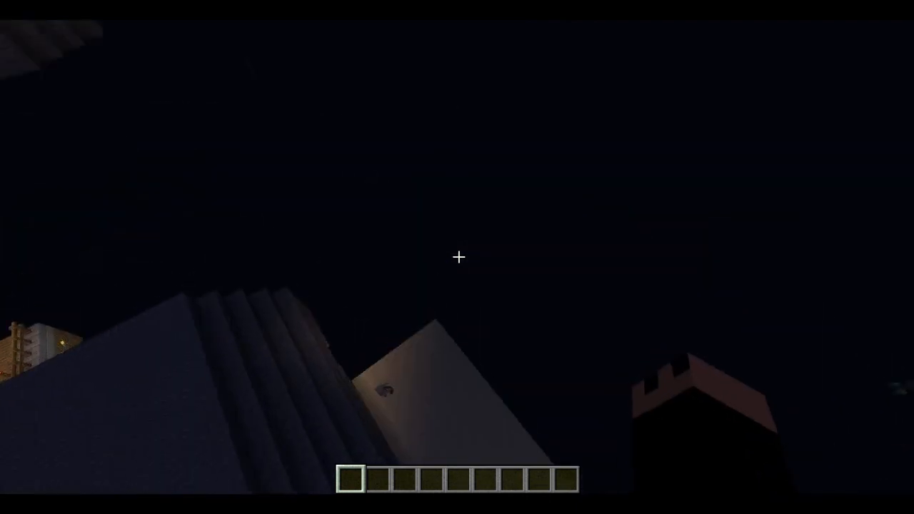
{"action": "mouse_move", "coordinate": [457, 257]}
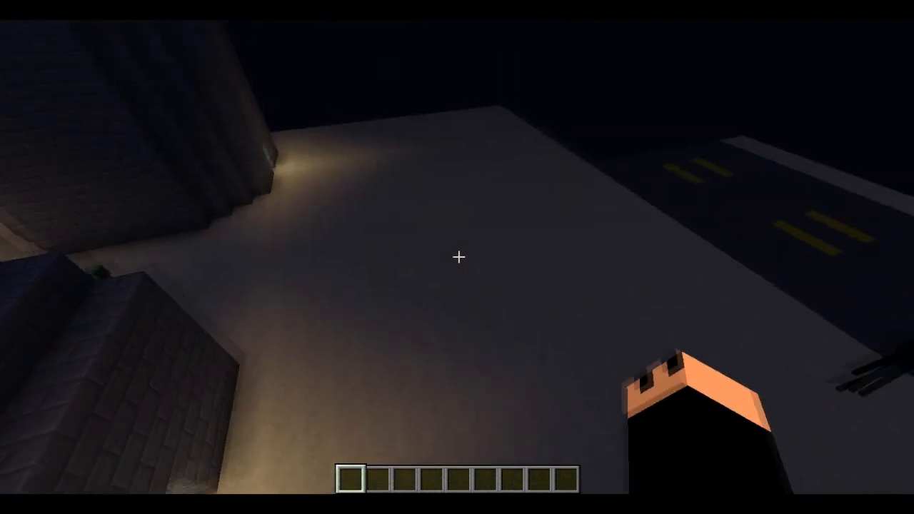
{"action": "mouse_move", "coordinate": [457, 257]}
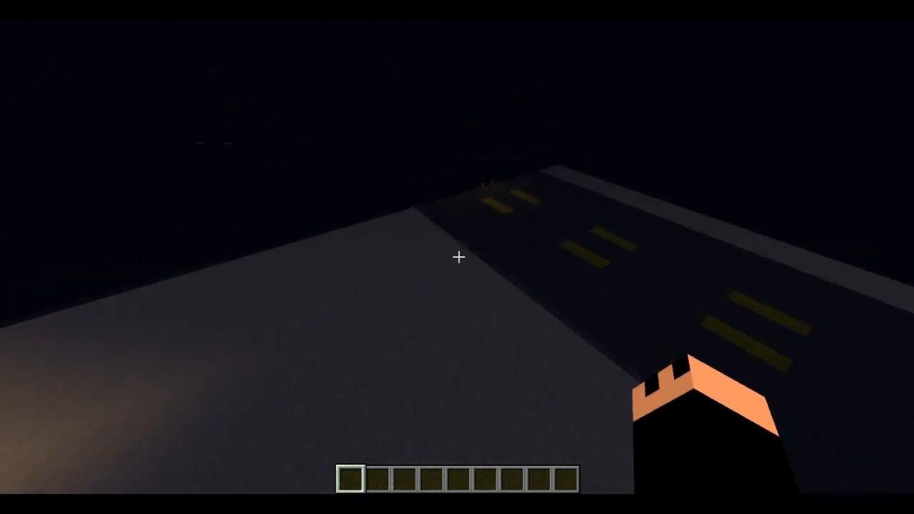